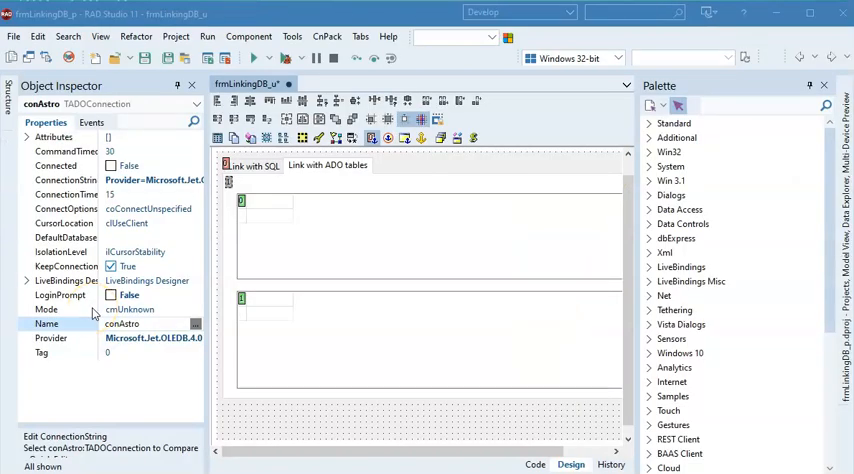
Inspect the upper grid's properties and browse the LinkingDB project's Win32 build folder
double_click(121, 323)
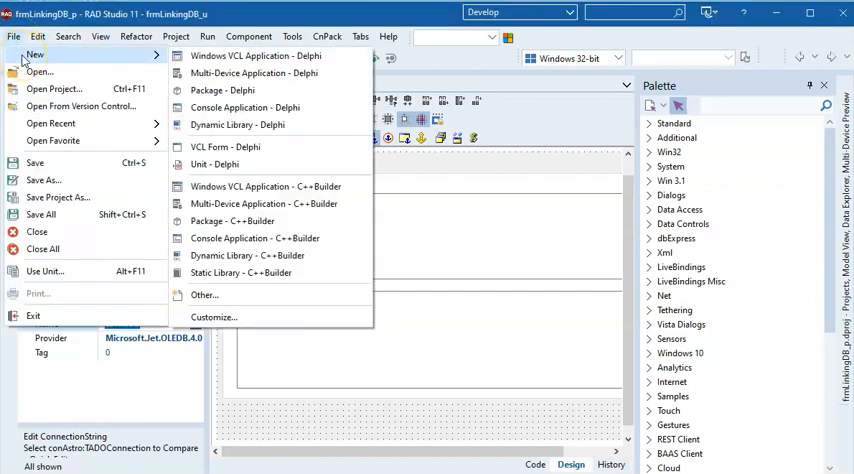
mouse_move(494, 136)
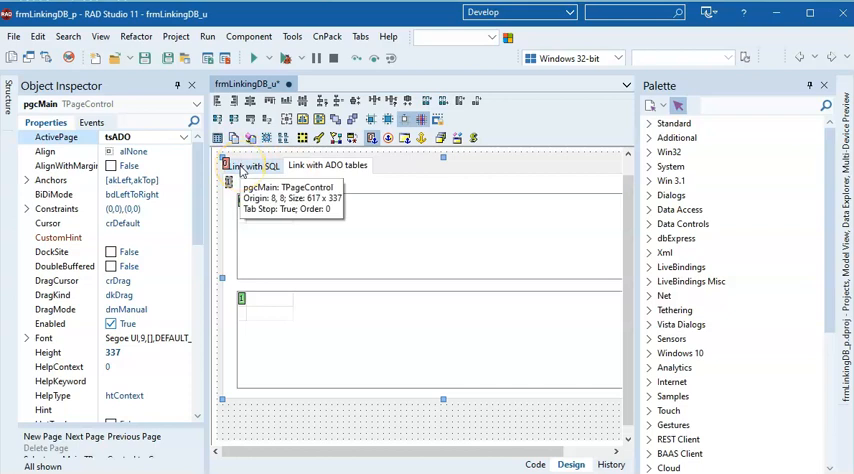
mouse_move(333, 172)
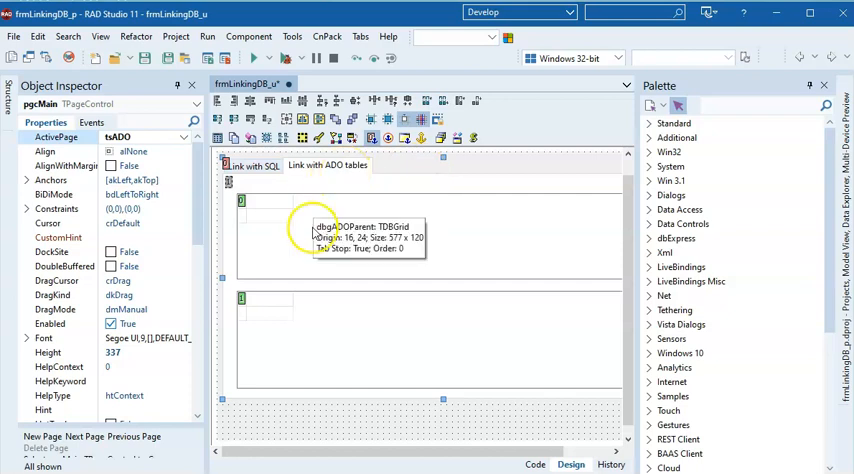
click(340, 240)
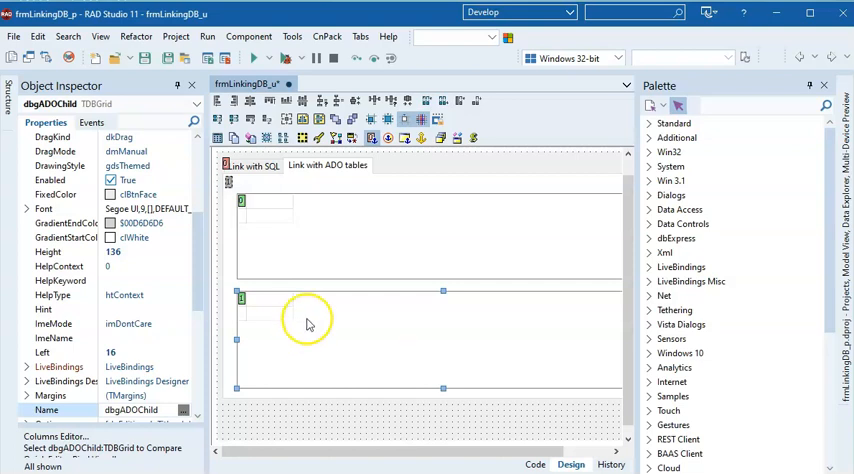
mouse_move(309, 324)
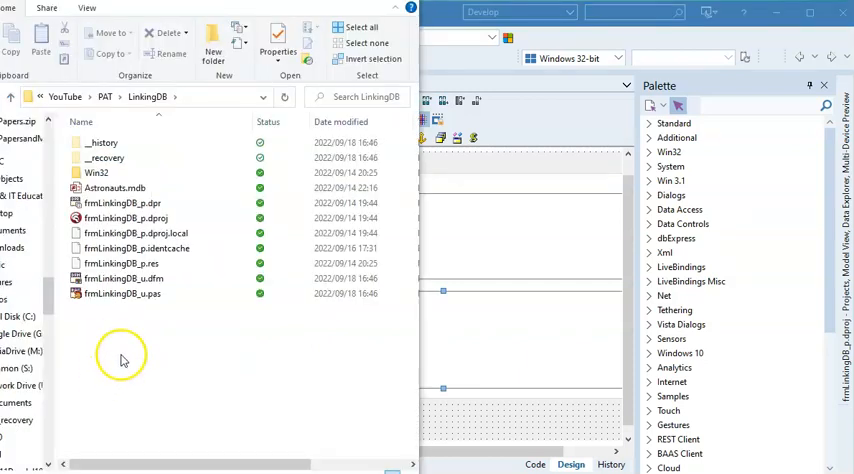
click(97, 173)
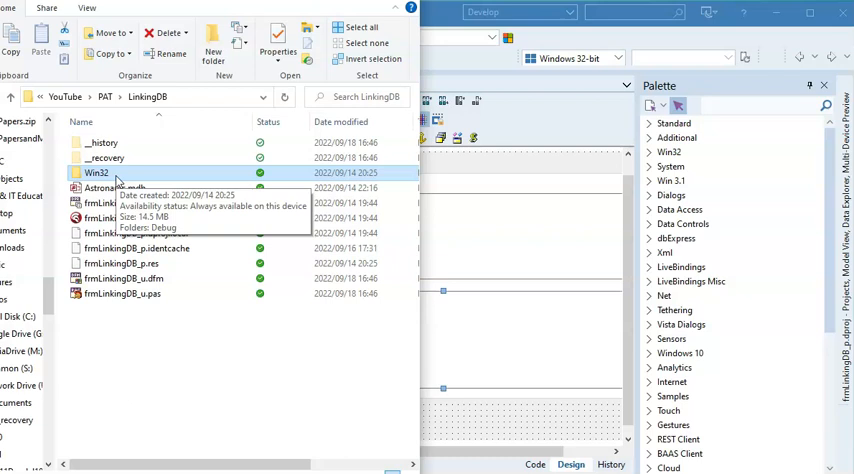
double_click(96, 172)
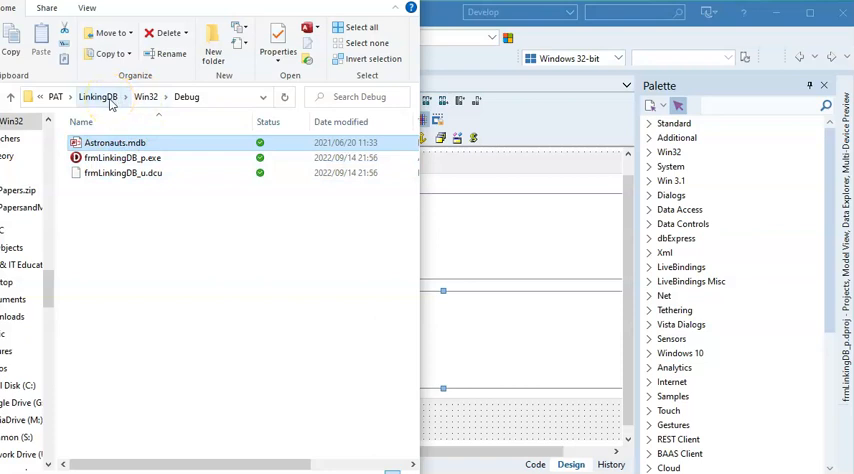
click(97, 96)
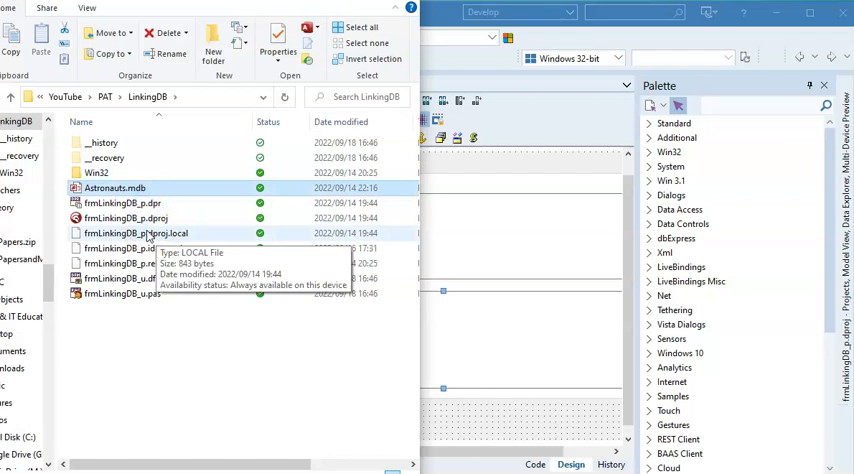
mouse_move(160, 248)
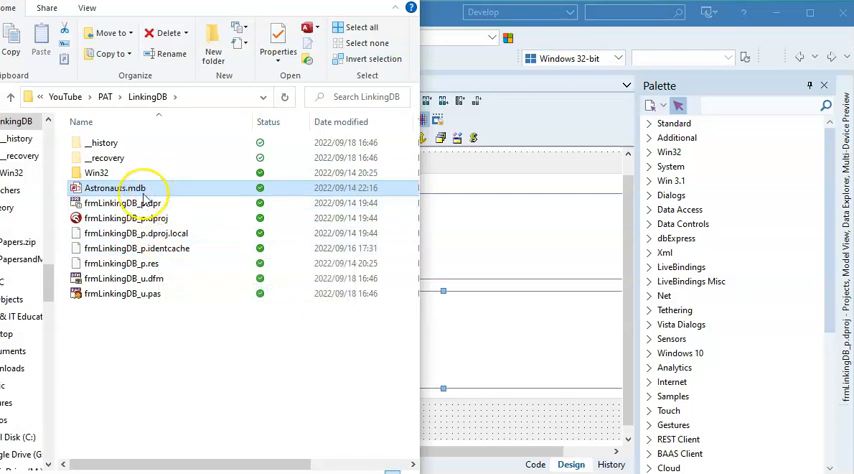
mouse_move(130, 202)
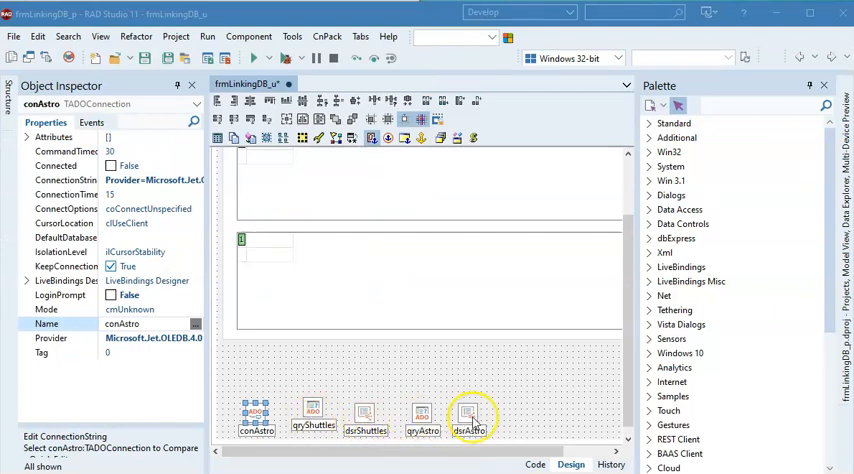
mouse_move(475, 418)
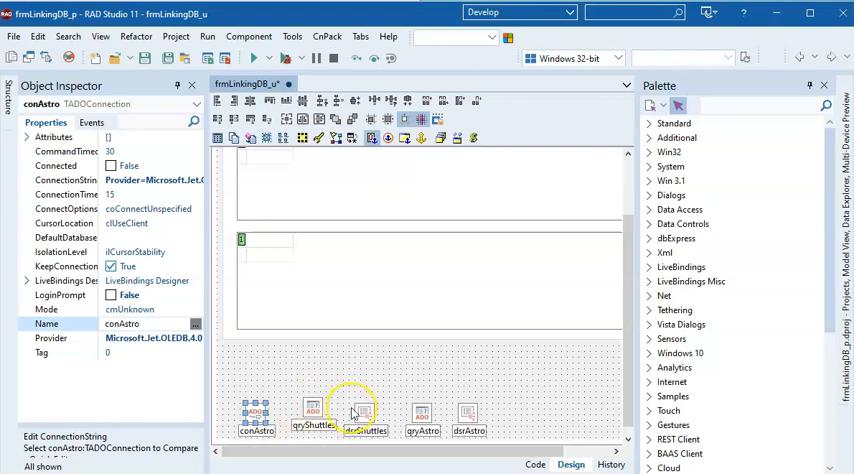
Add a TADOConnection from the 'ado' palette search, name it conAstro, and disable LoginPrompt
click(468, 410)
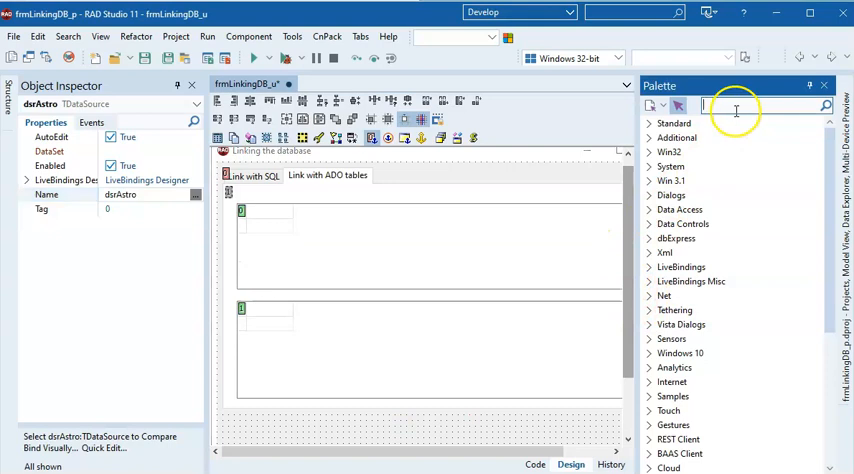
text(ado)
text(conAstro)
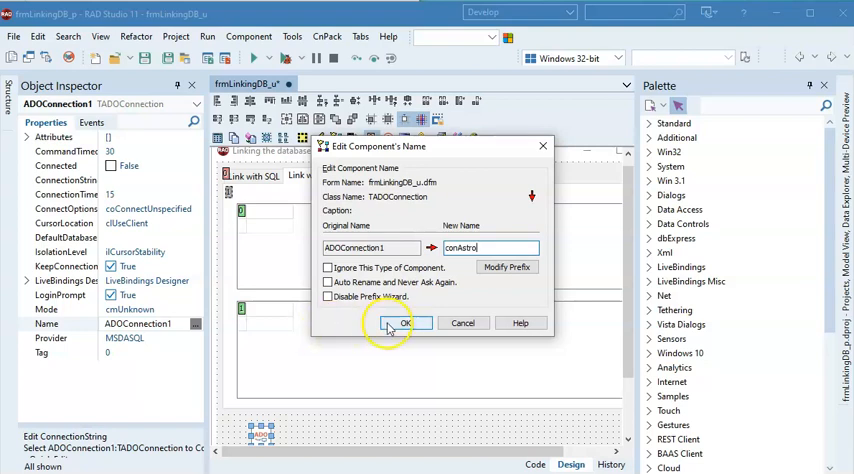
click(403, 322)
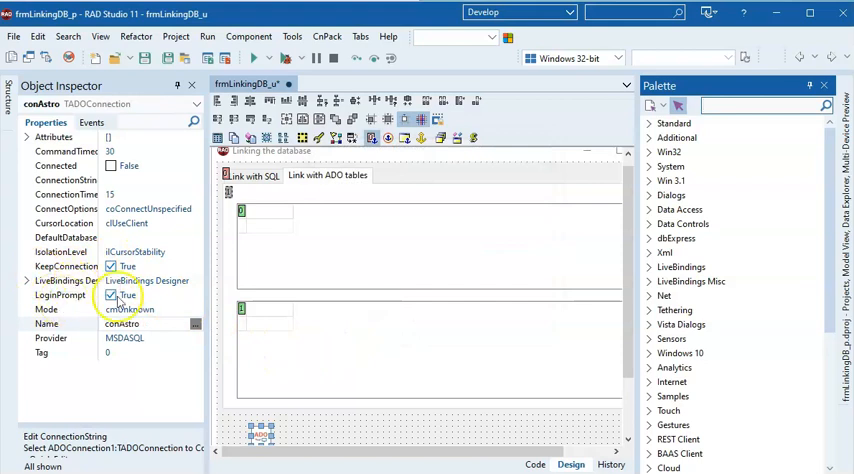
click(112, 294)
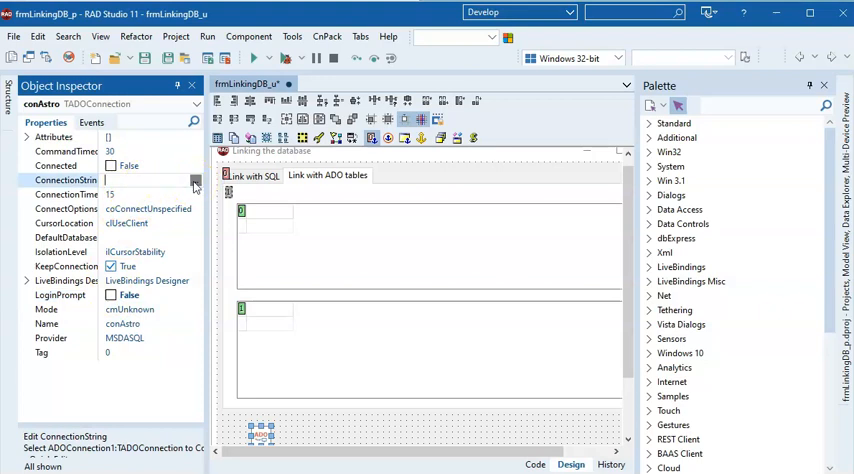
Build conAstro's connection string with Jet 4.0 and browse the LinkingDB folders for Astronauts.mdb
click(195, 181)
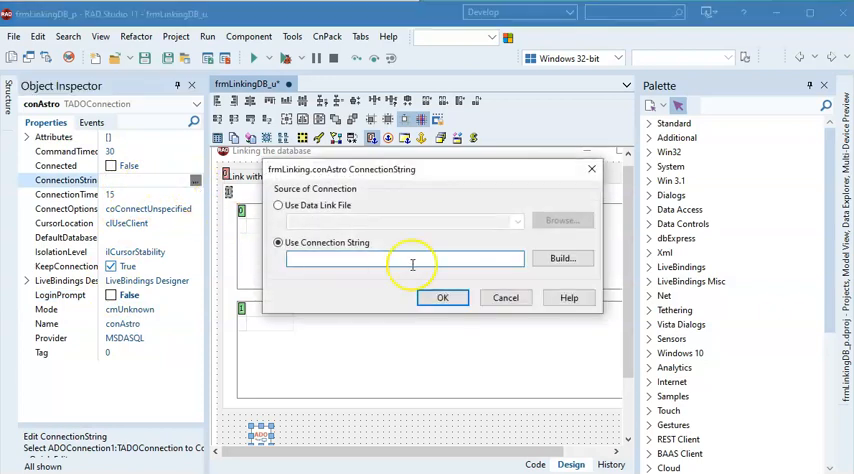
click(562, 258)
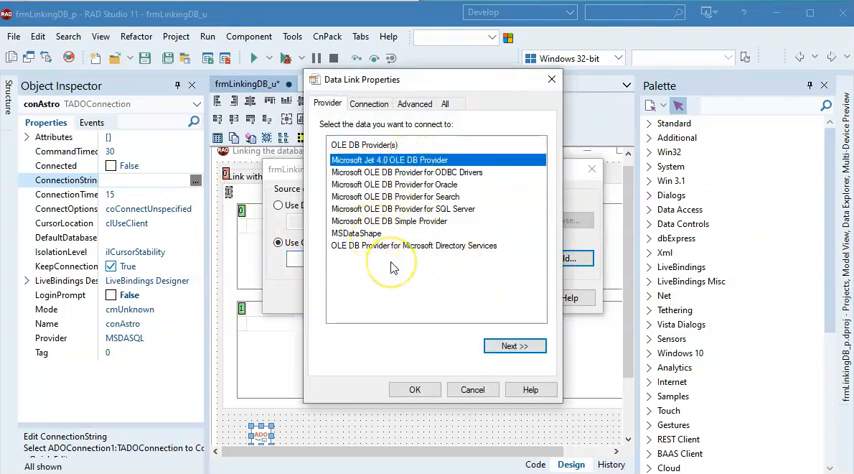
mouse_move(391, 267)
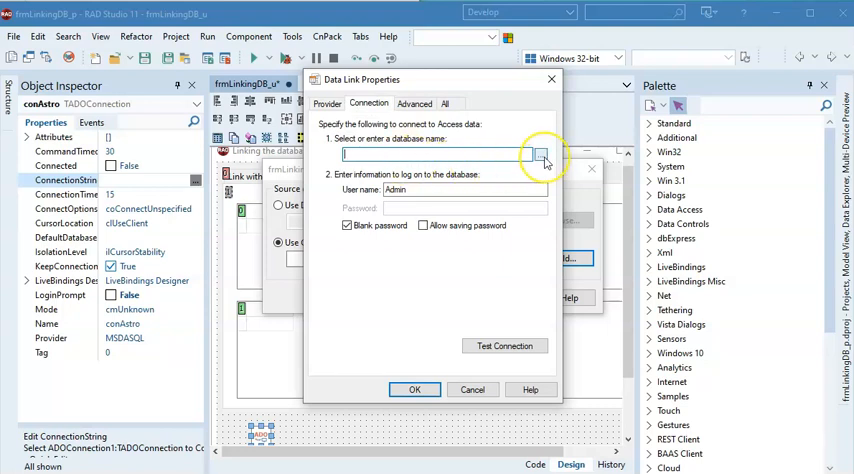
click(539, 153)
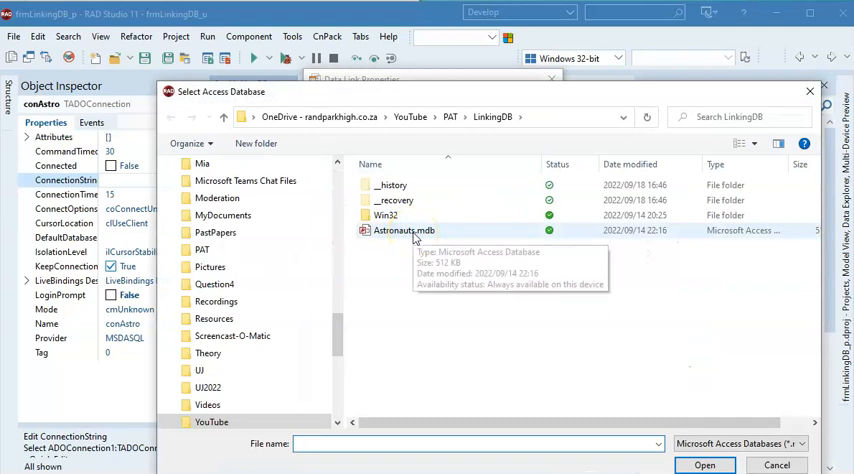
double_click(385, 215)
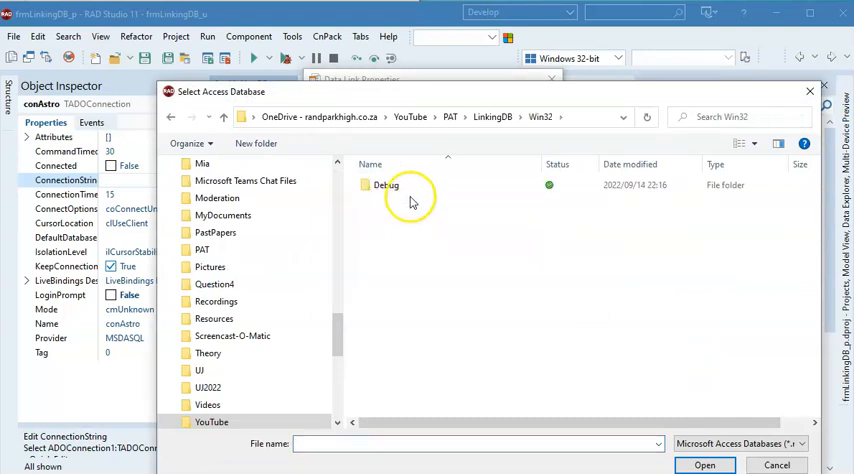
double_click(385, 185)
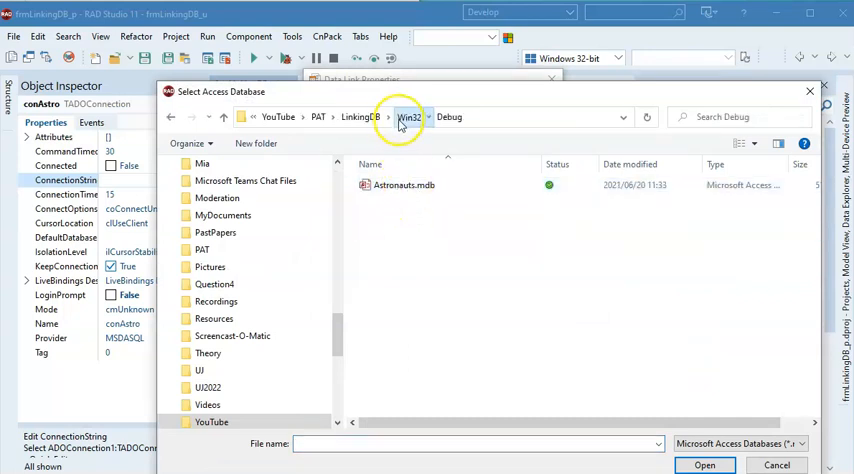
click(360, 117)
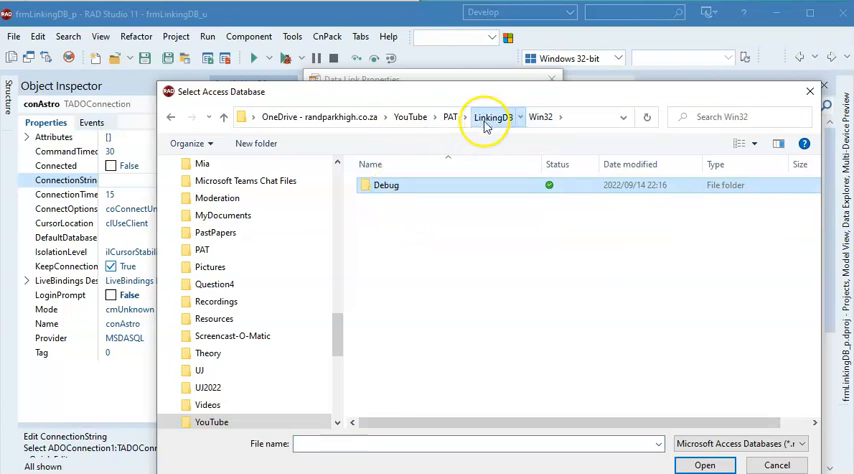
click(492, 117)
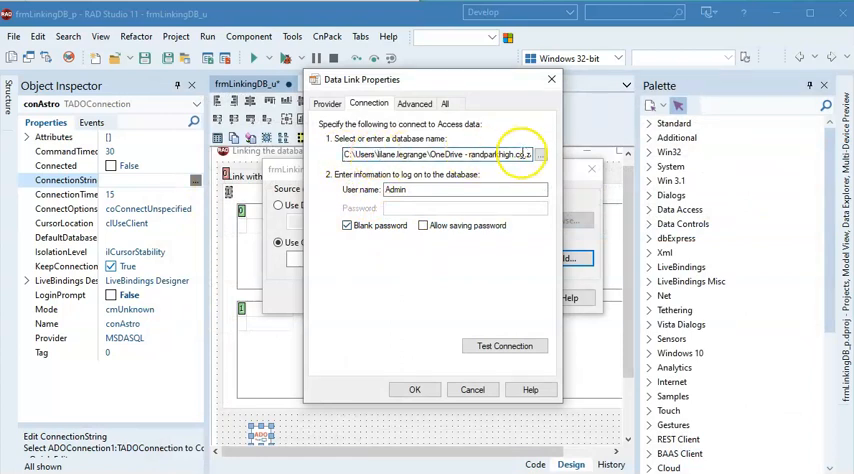
Replace the database path and successfully test the connection to Astronauts.mdb
triple_click(435, 154)
text(Astronauts.mdb)
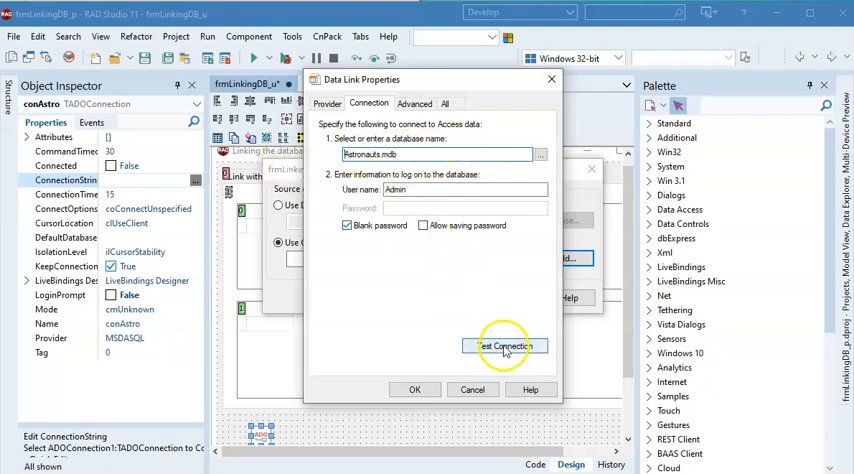
click(504, 346)
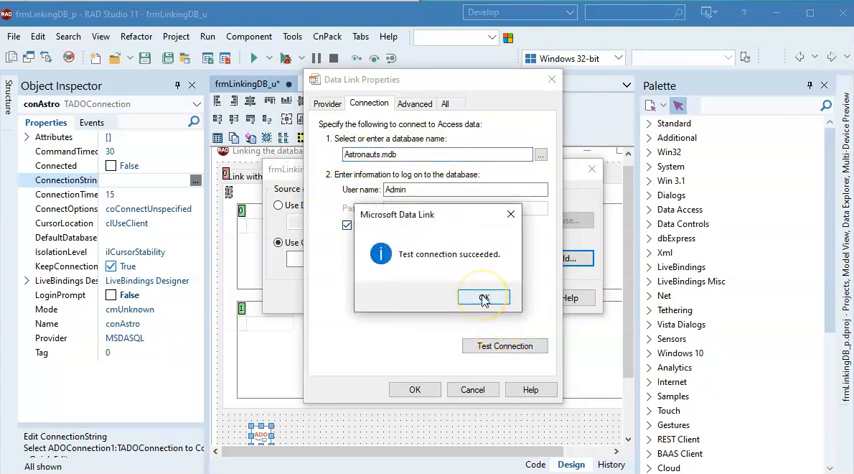
click(484, 298)
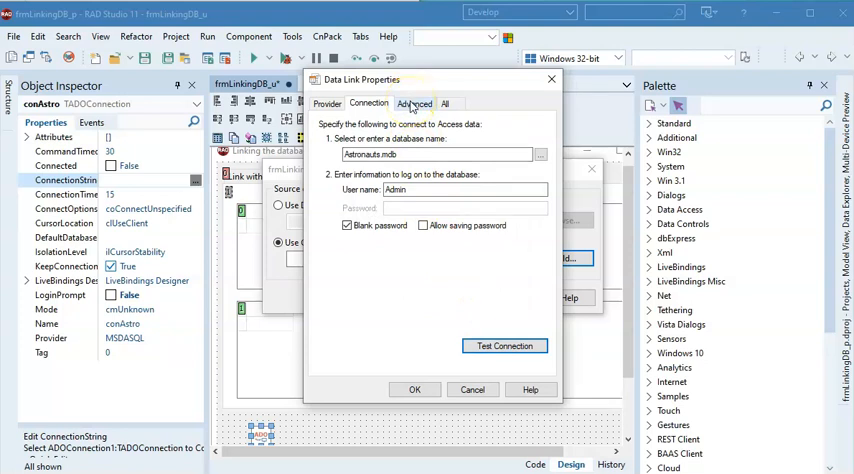
Clear Share Deny None in the Advanced settings and accept the connection string
click(414, 103)
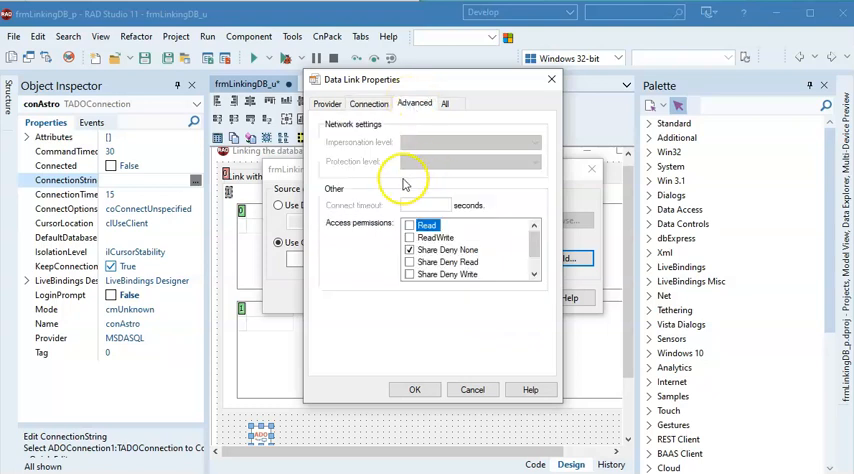
mouse_move(412, 241)
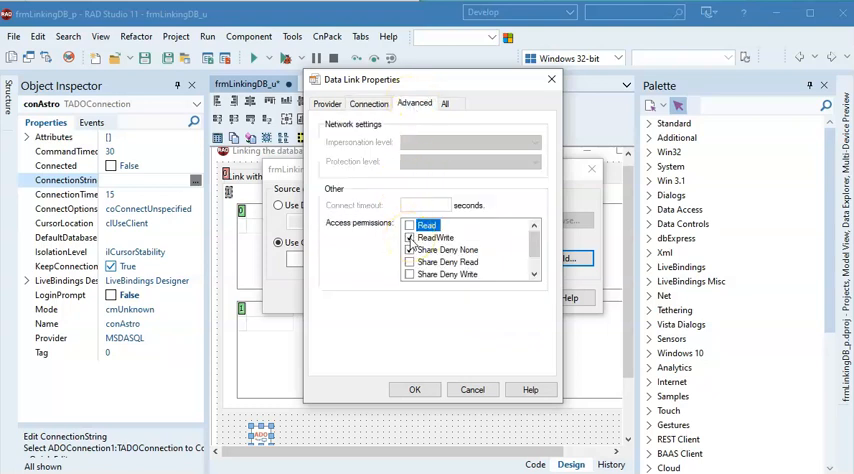
click(409, 250)
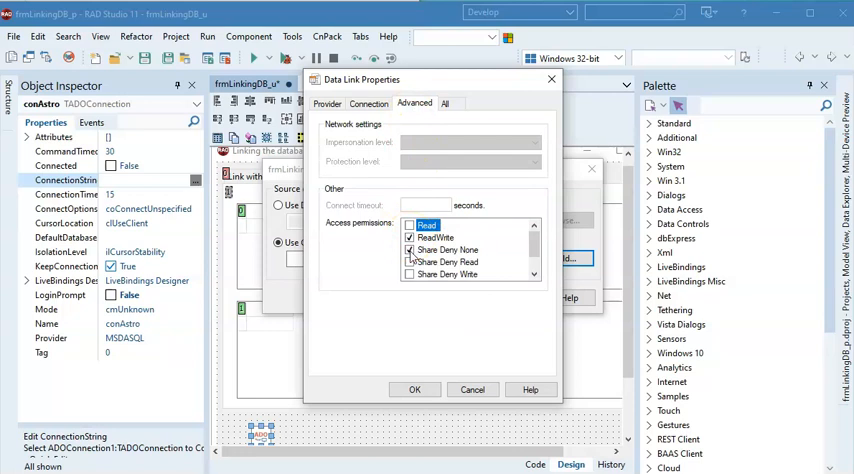
click(410, 238)
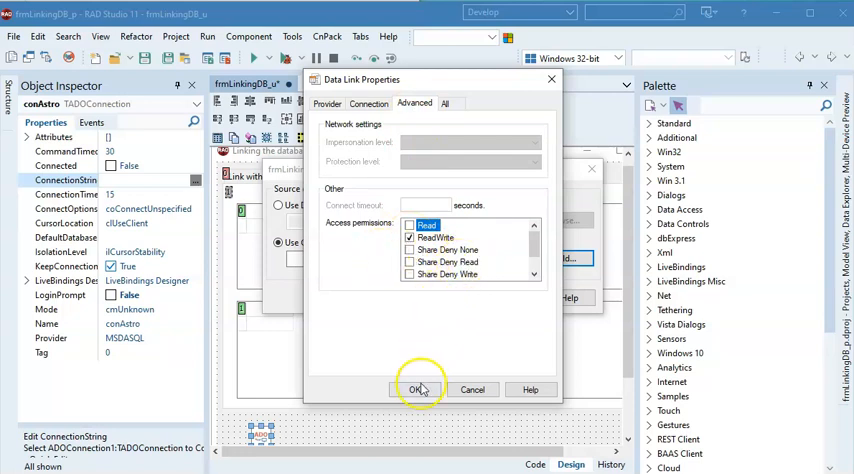
click(418, 389)
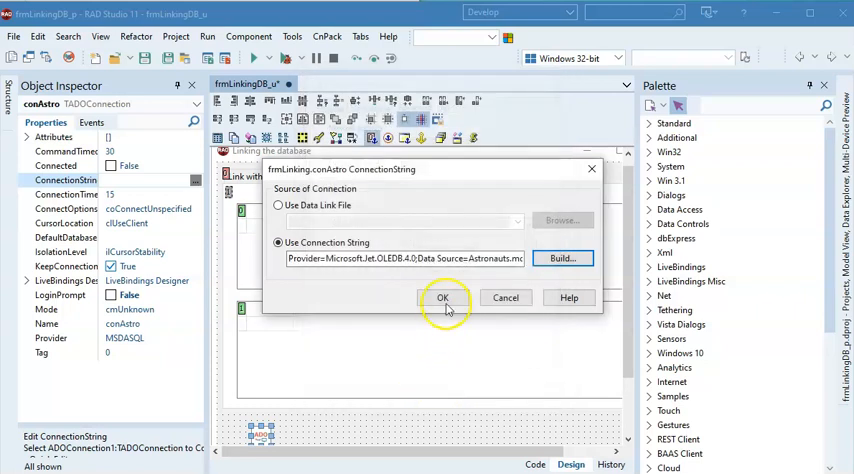
click(443, 298)
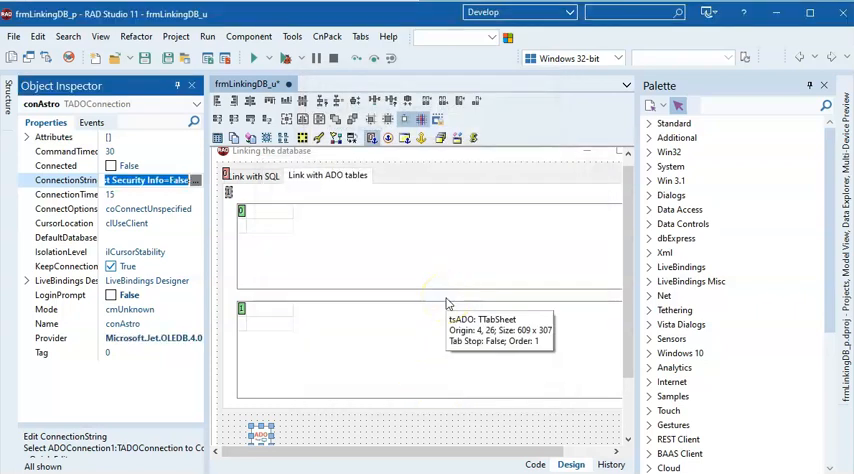
mouse_move(588, 307)
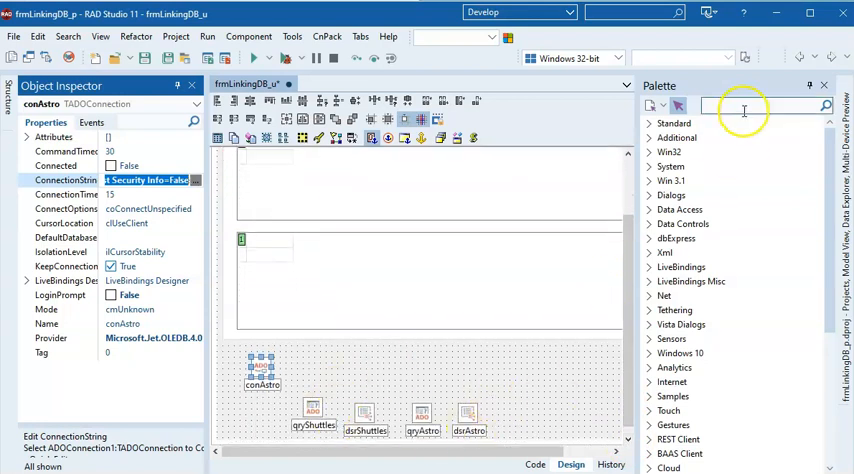
Add a TADOTable from the 'ado' palette search and name it tblShuttles
text(ado)
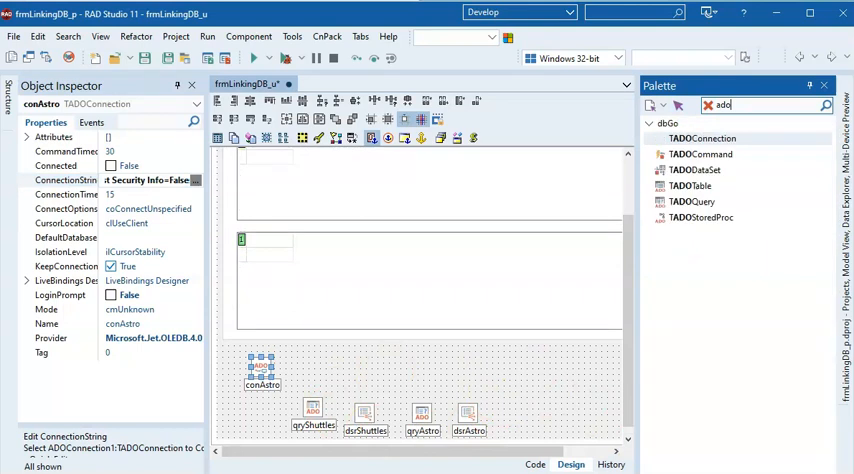
mouse_move(690, 186)
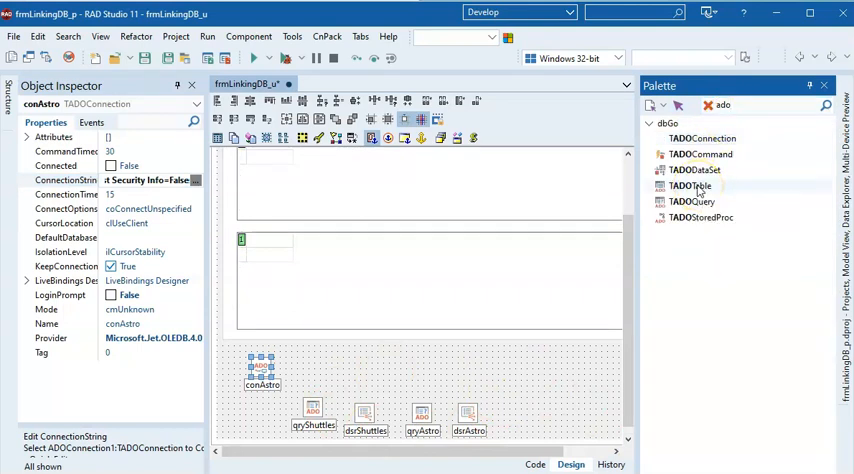
double_click(696, 185)
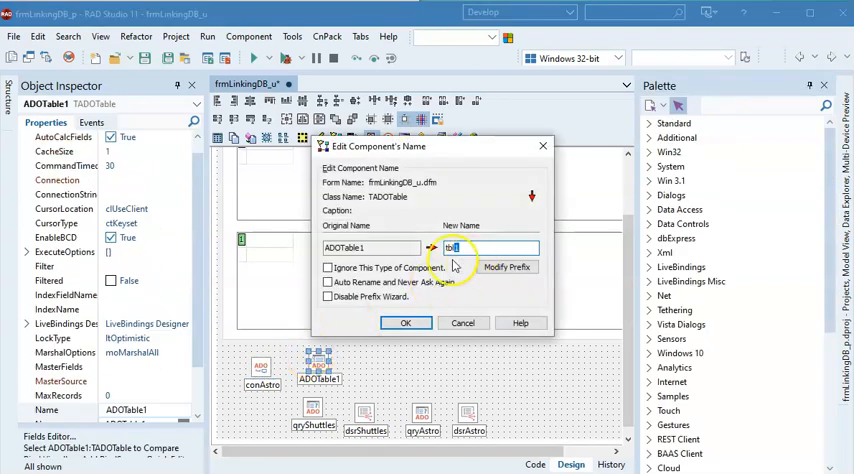
mouse_move(460, 260)
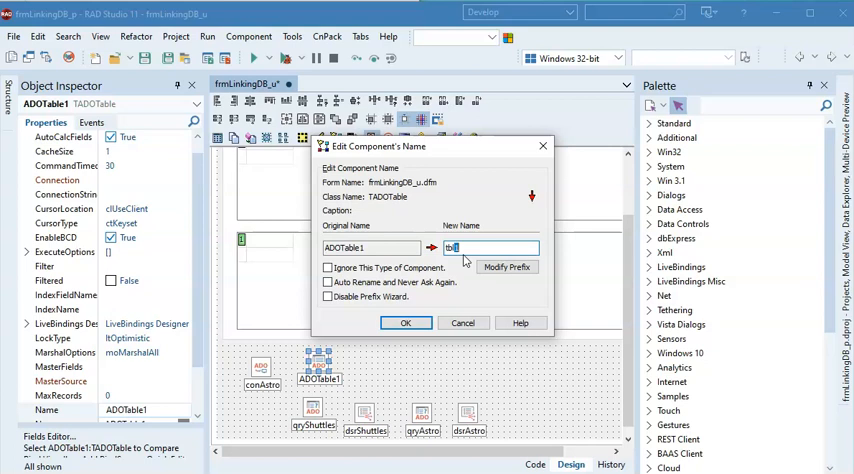
text(blShuttles)
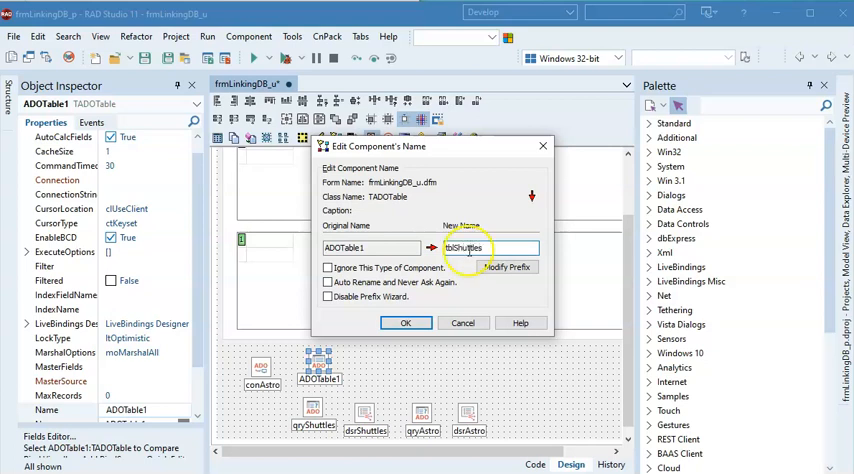
click(405, 322)
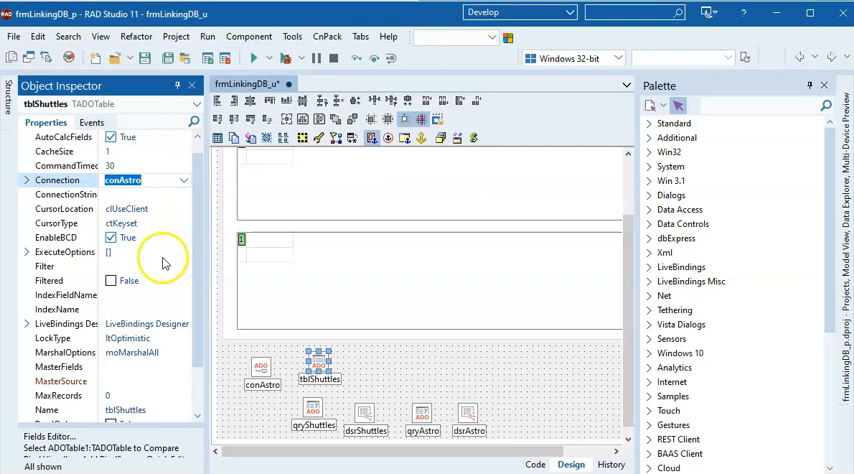
Point tblShuttles at the TBShuttles table, activate it, and add a TDataSource
scroll(down, 3)
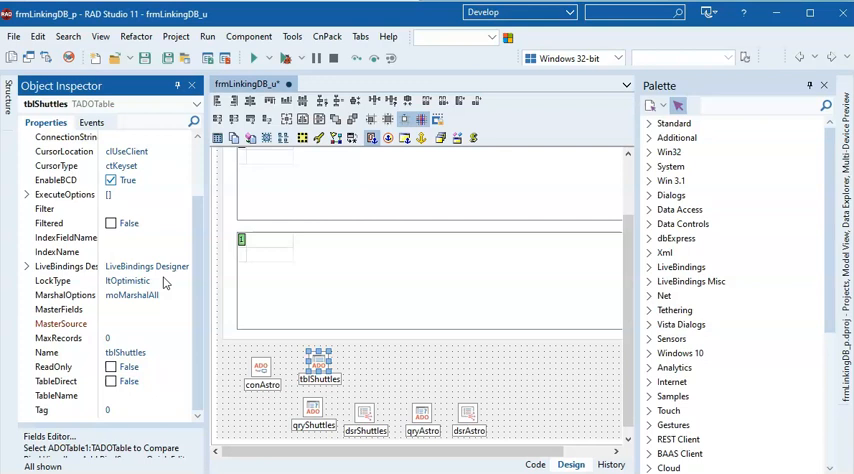
mouse_move(113, 399)
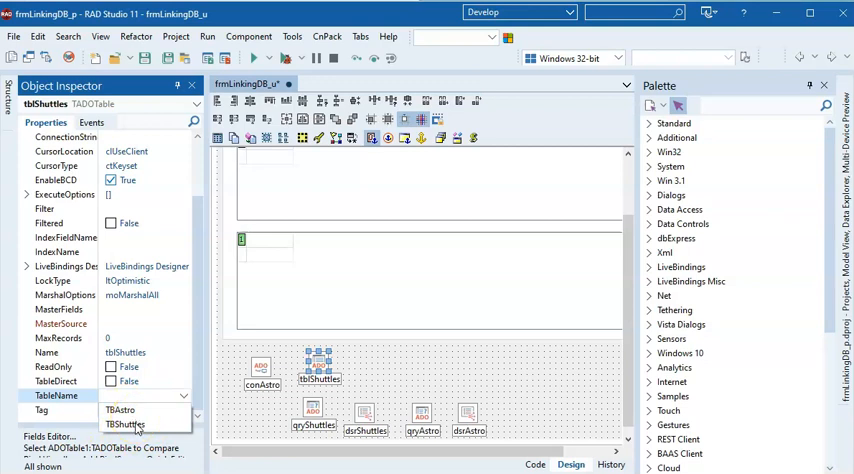
click(128, 424)
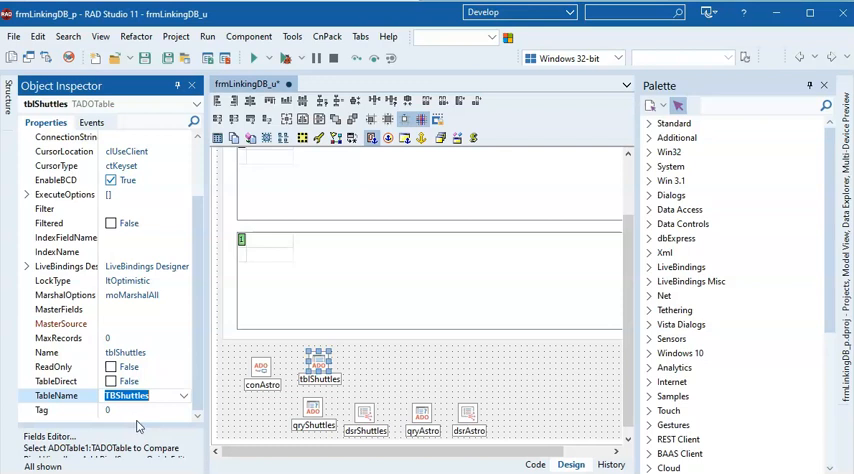
mouse_move(90, 436)
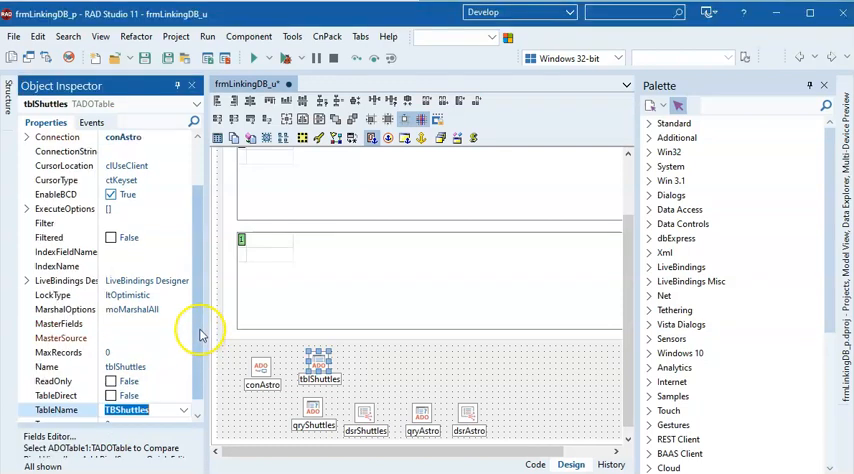
scroll(up, 3)
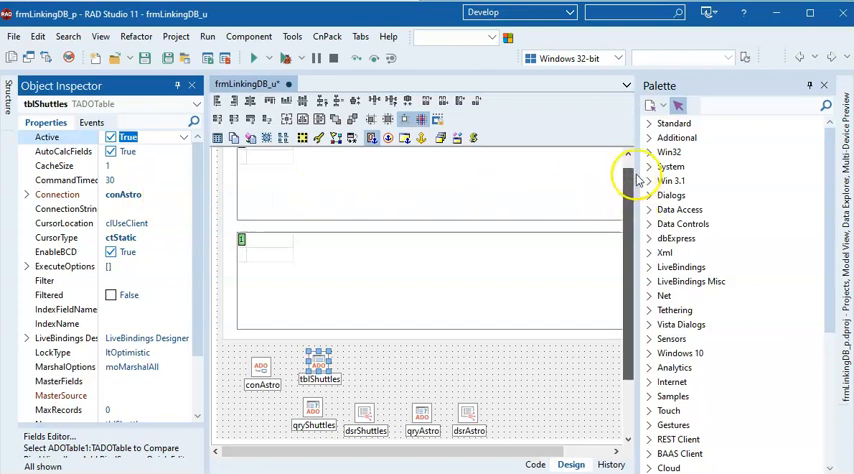
text(data)
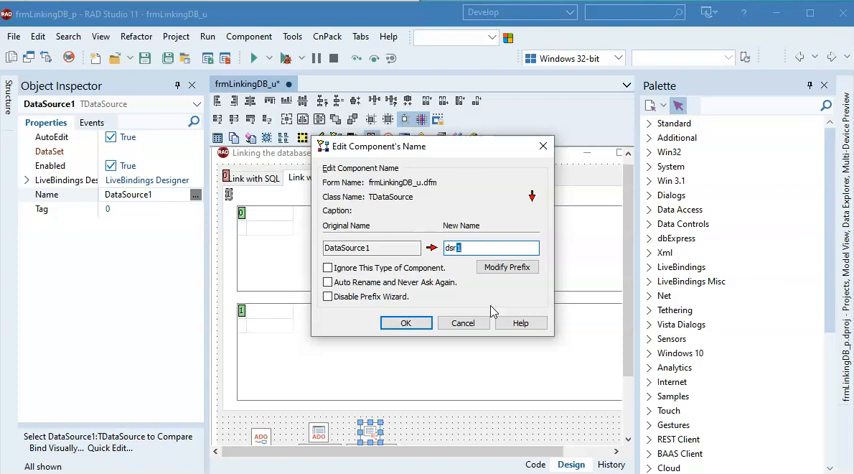
Name the data source dsrADOShuttles and set its DataSet to tblShuttles
text(ADO)
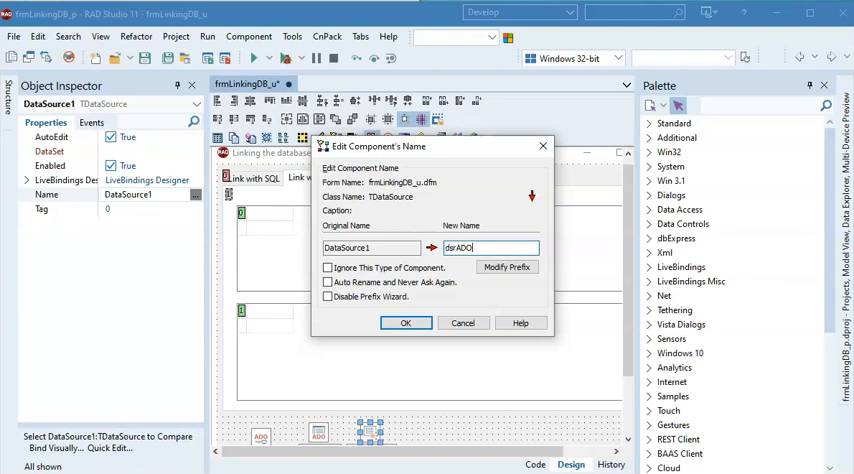
text(Shuttles)
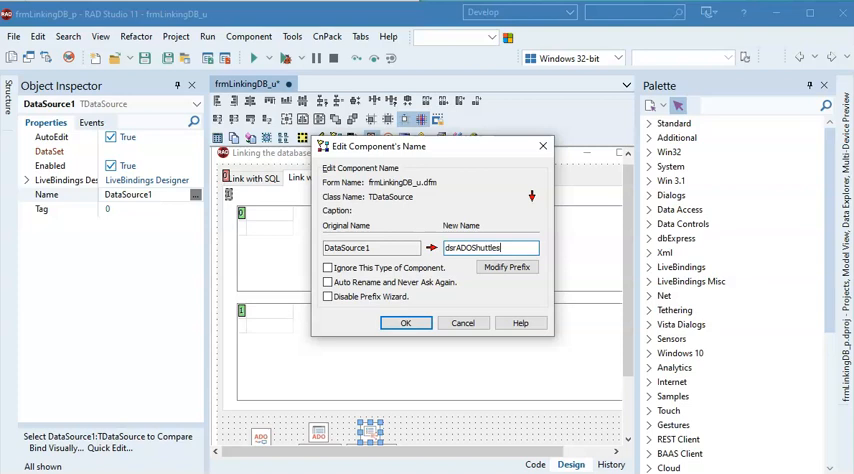
mouse_move(480, 310)
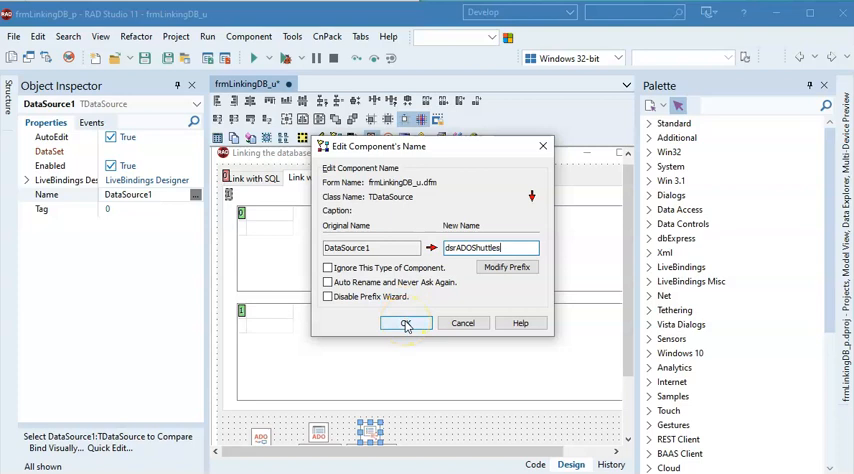
click(406, 322)
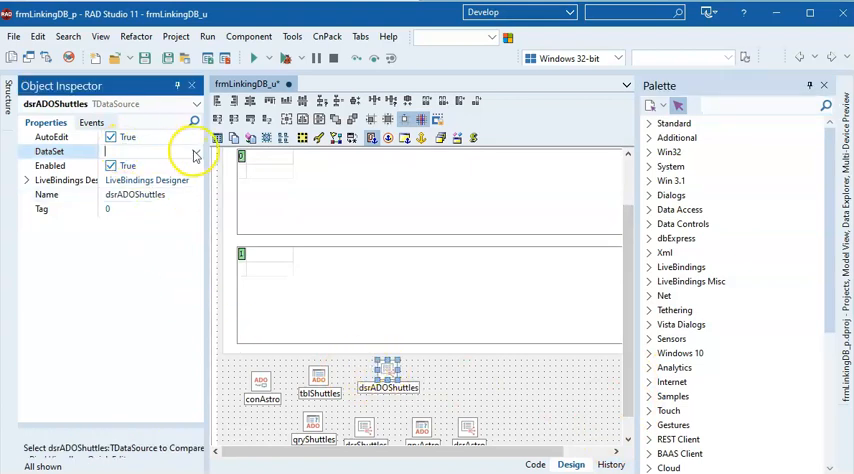
click(196, 152)
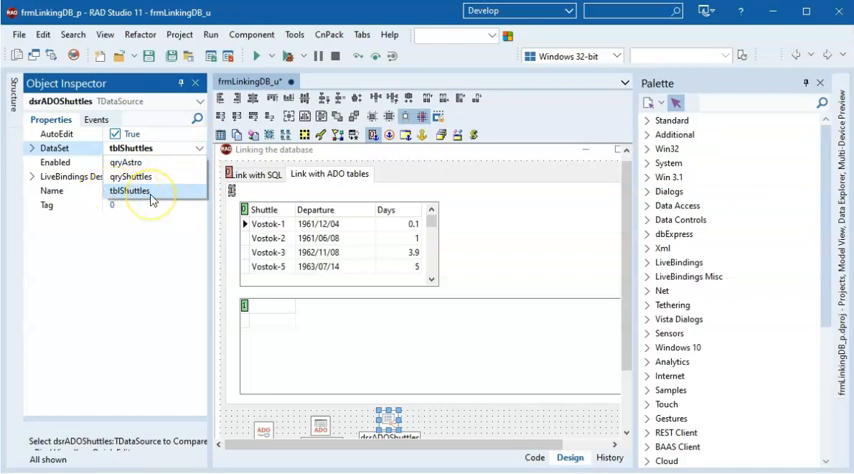
click(131, 191)
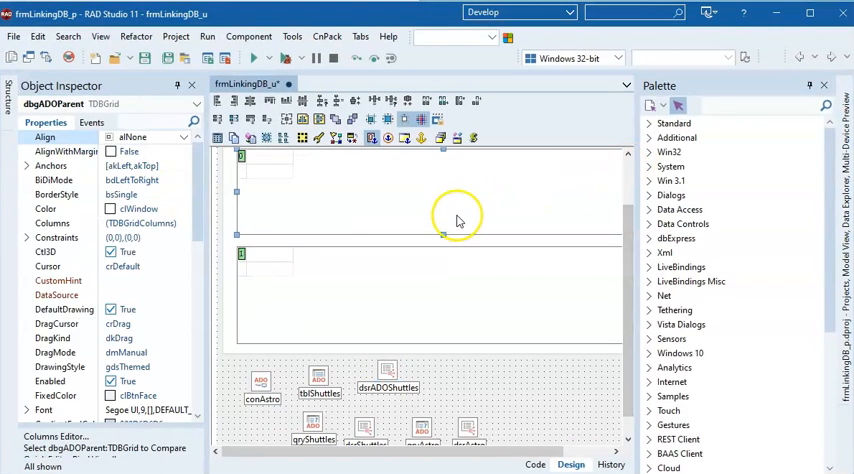
mouse_move(37, 111)
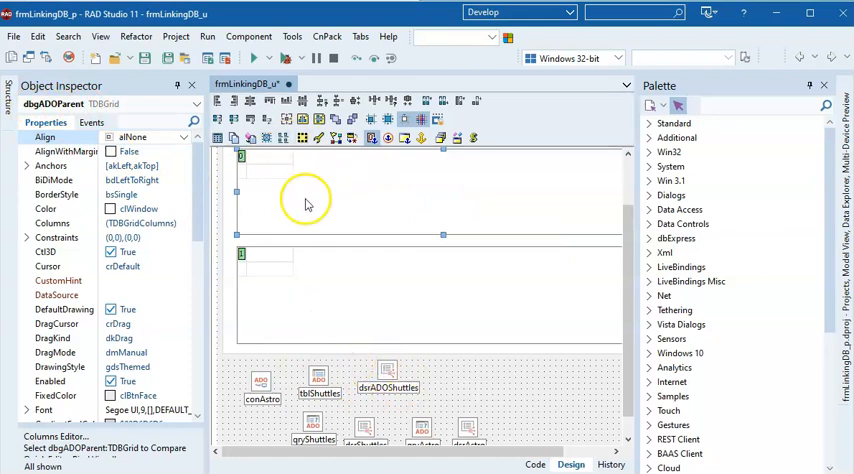
mouse_move(360, 195)
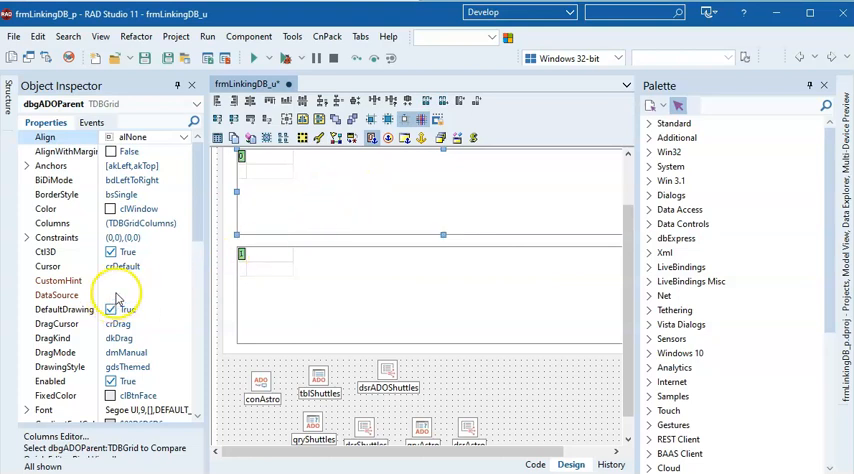
Bind dbgADOParent's DataSource to dsrADOShuttles, then select the page container
click(183, 297)
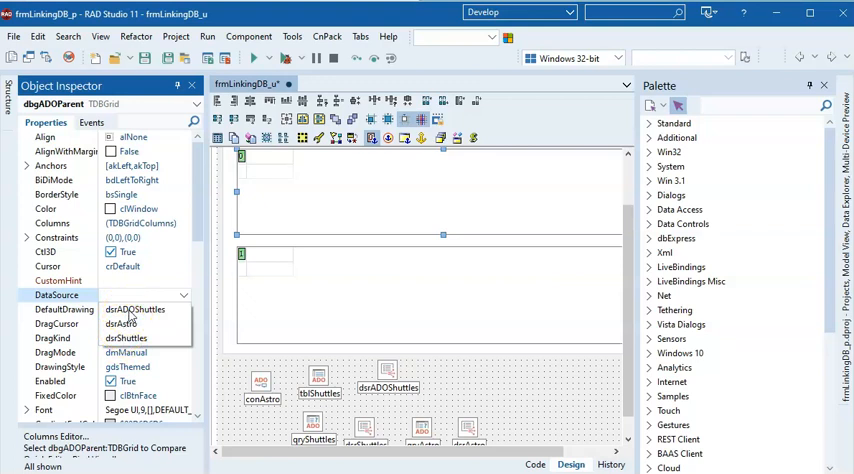
click(135, 309)
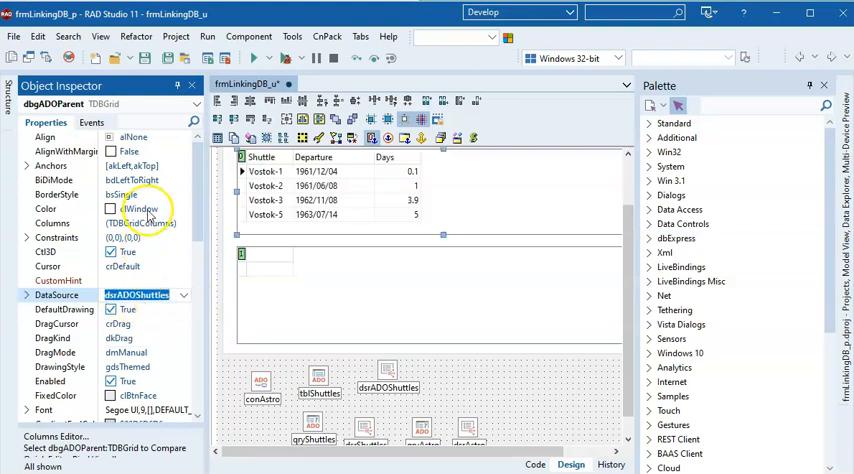
click(320, 378)
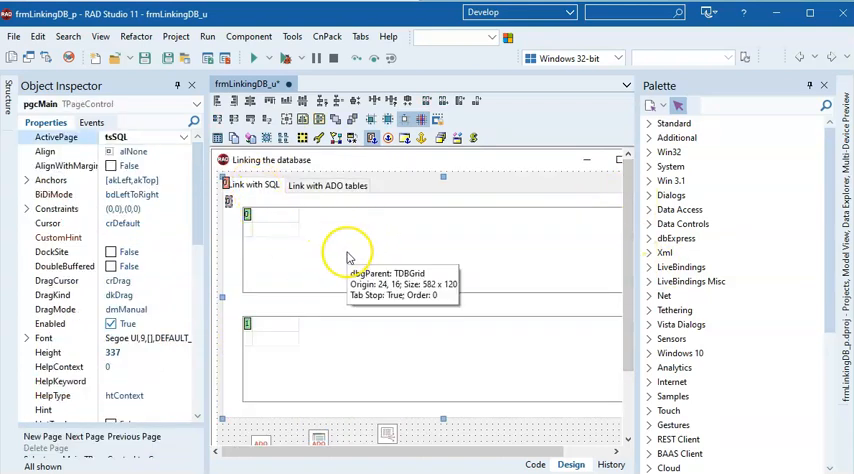
Switch the designer to the 'Link with ADO tables' page
click(327, 184)
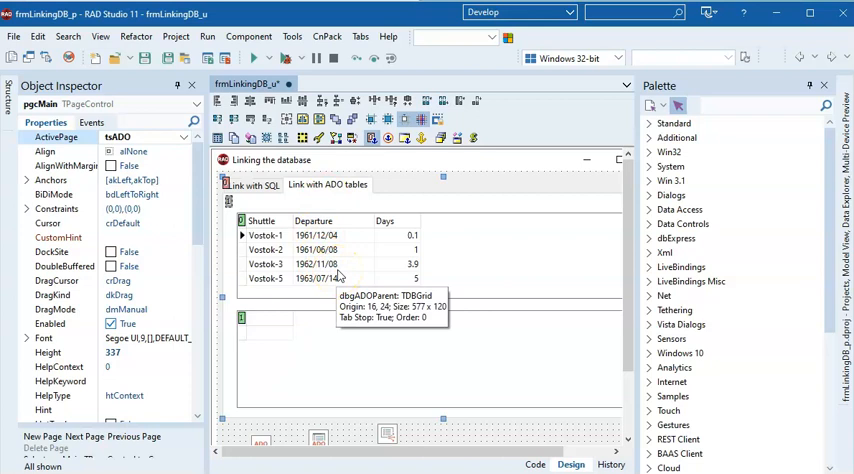
mouse_move(615, 342)
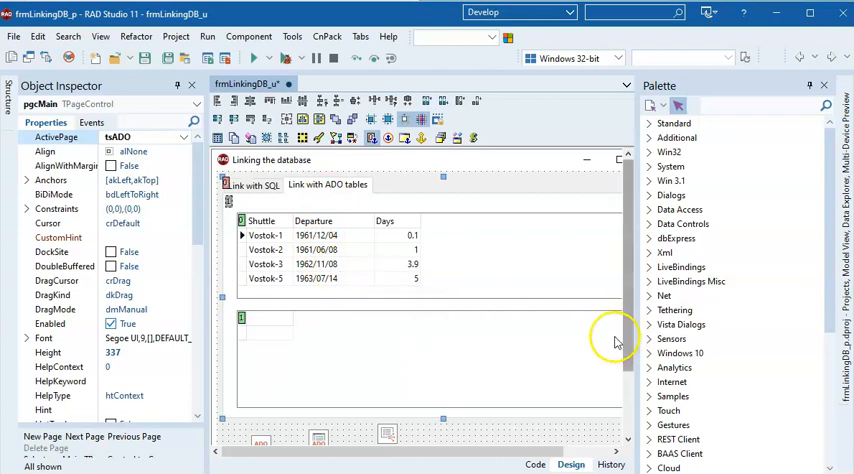
mouse_move(398, 352)
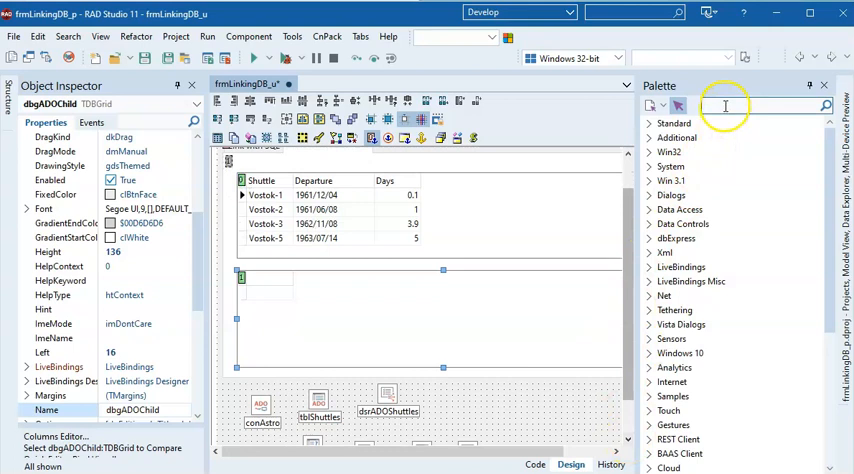
Add a TADOTable named tblAstro and search the Palette for a data source
text(ado)
text(tblAstro)
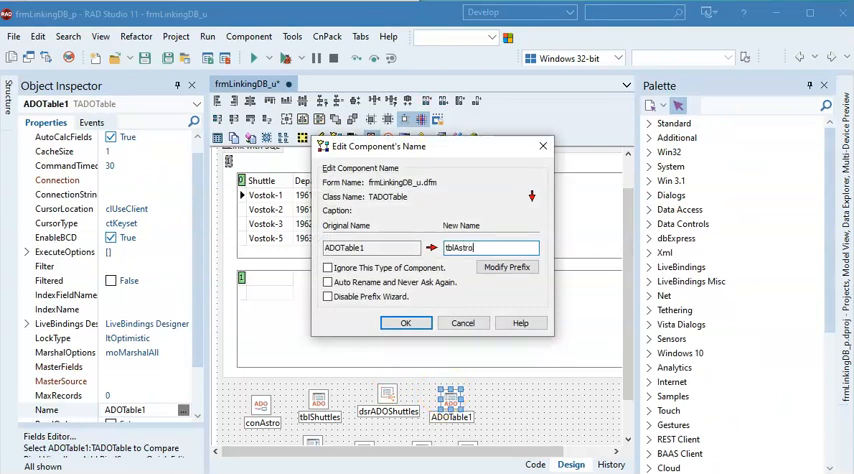
click(405, 322)
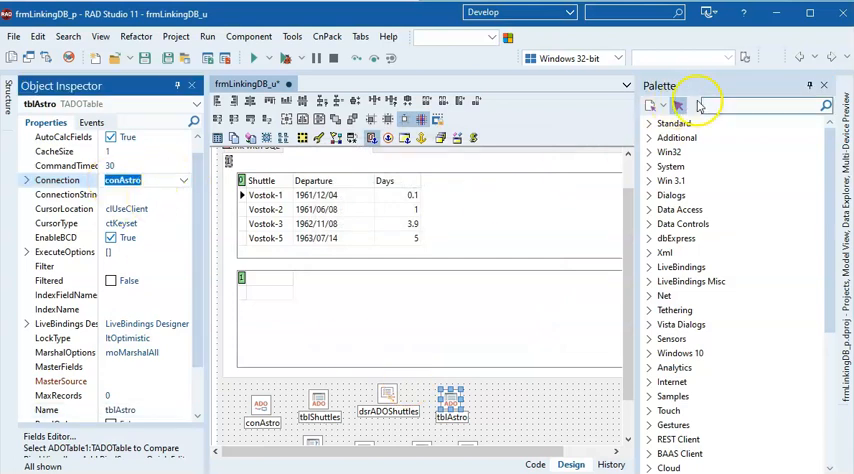
text(data)
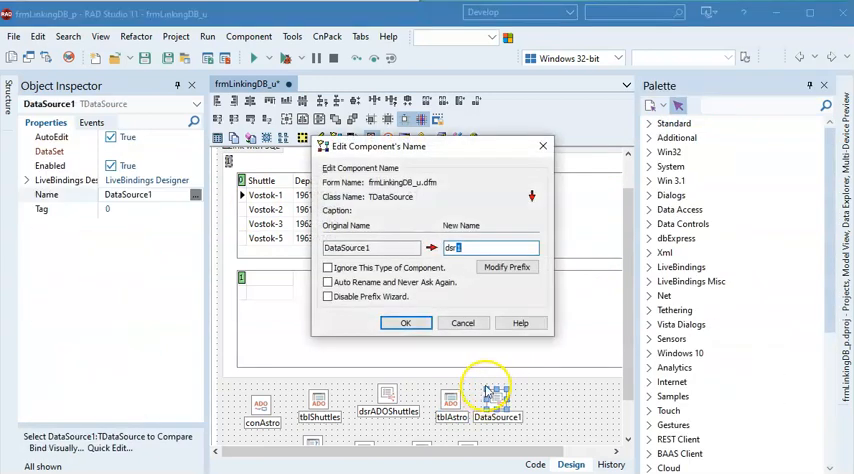
Name the data source dsrADOAstro, set its DataSet to tblAstro, and select tblAstro
text(ADO)
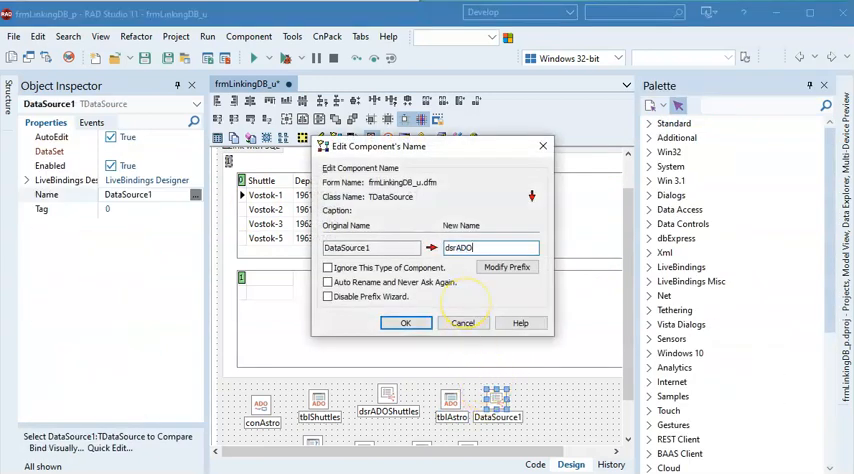
text(Astro)
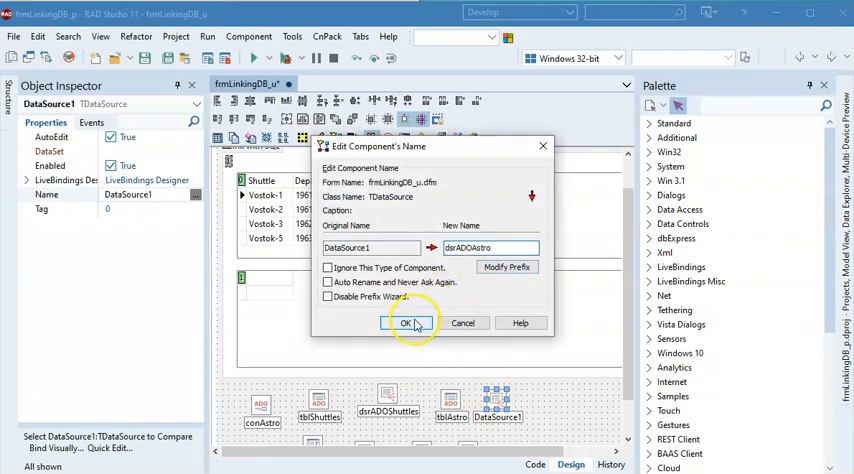
click(400, 322)
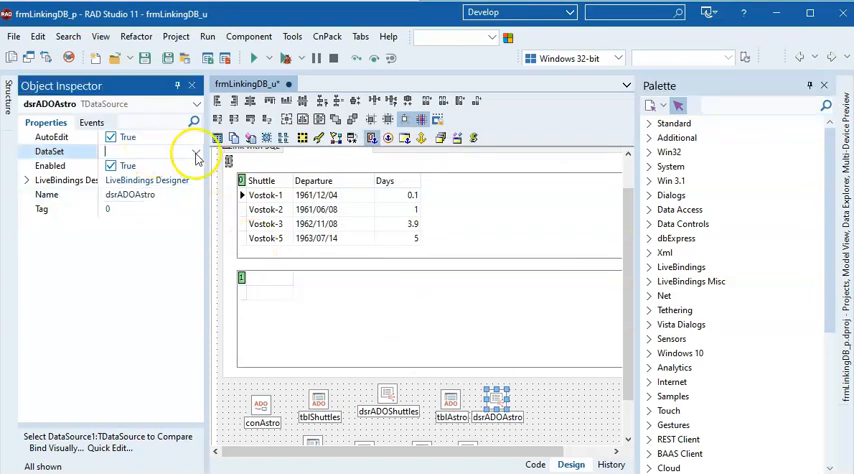
click(197, 151)
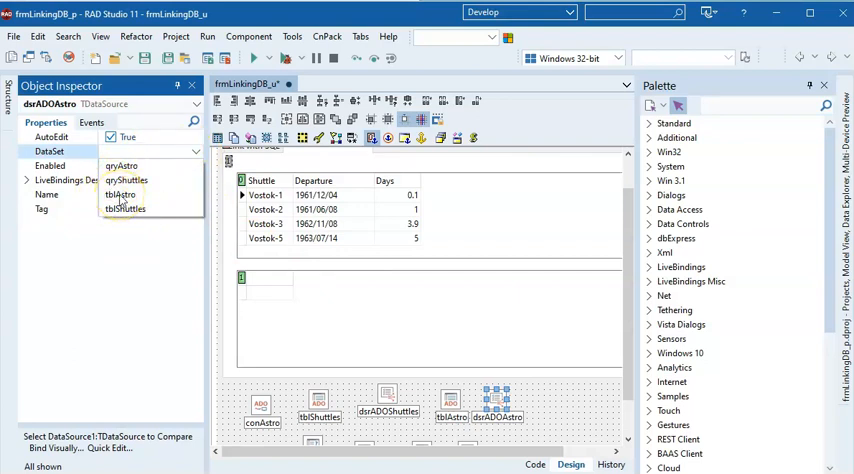
click(119, 194)
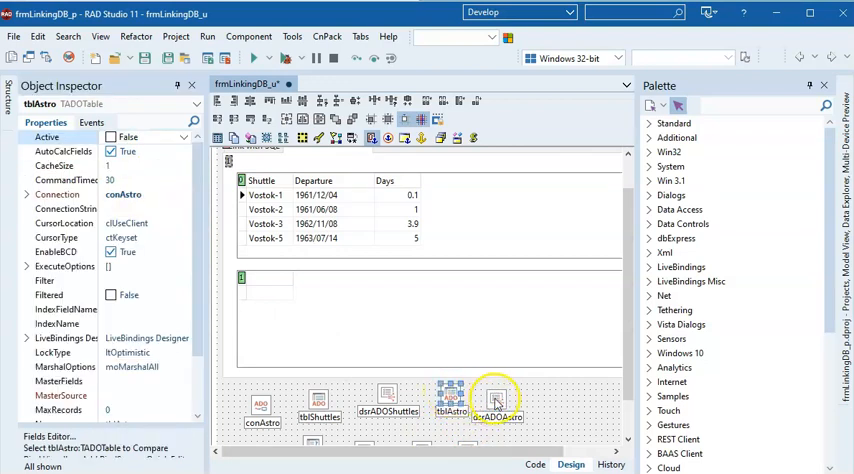
click(490, 405)
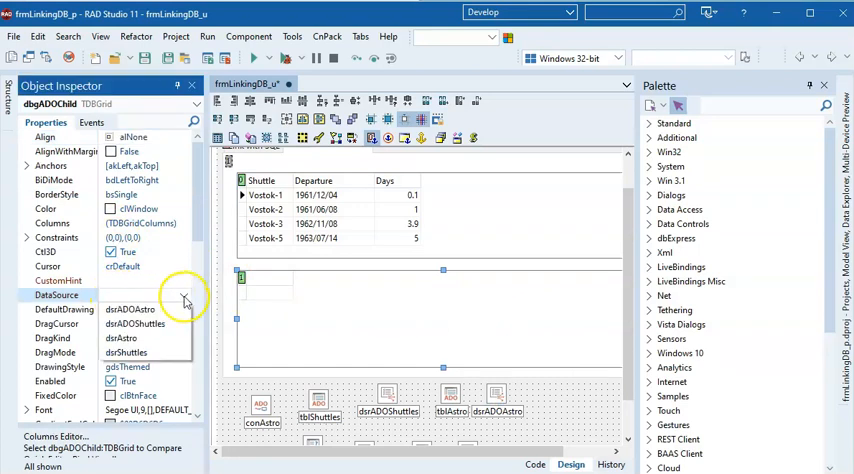
mouse_move(150, 309)
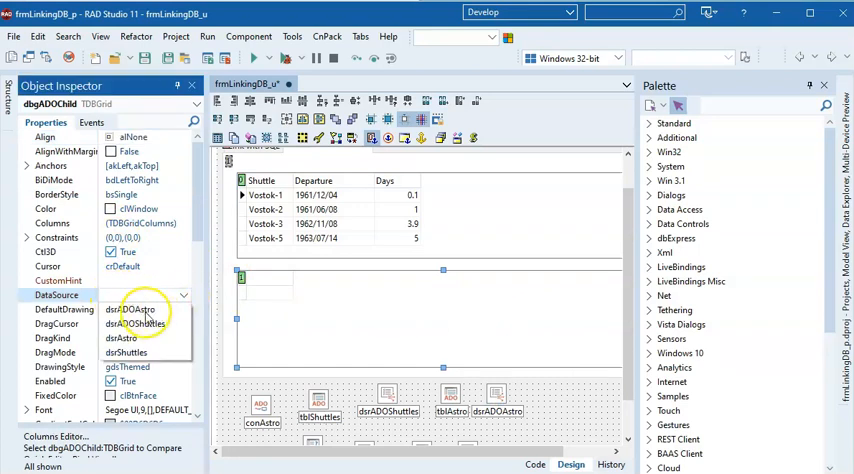
Bind dbgADOChild's DataSource to dsrADOAstro, then select the tblAstro table
click(138, 309)
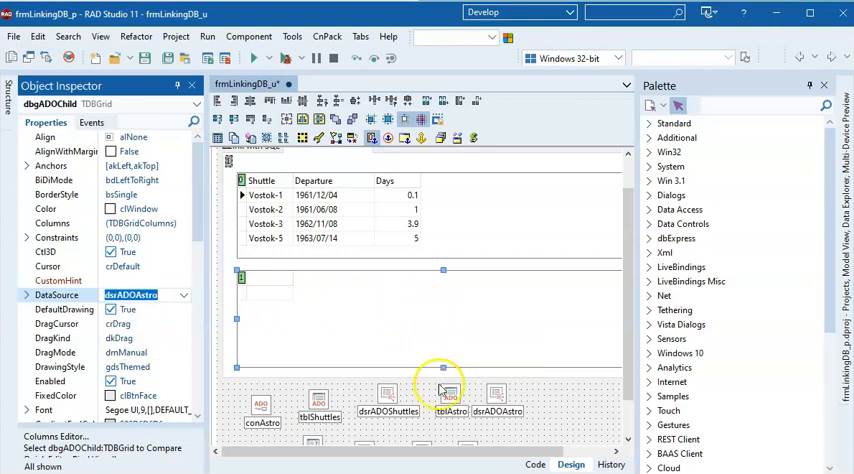
click(451, 400)
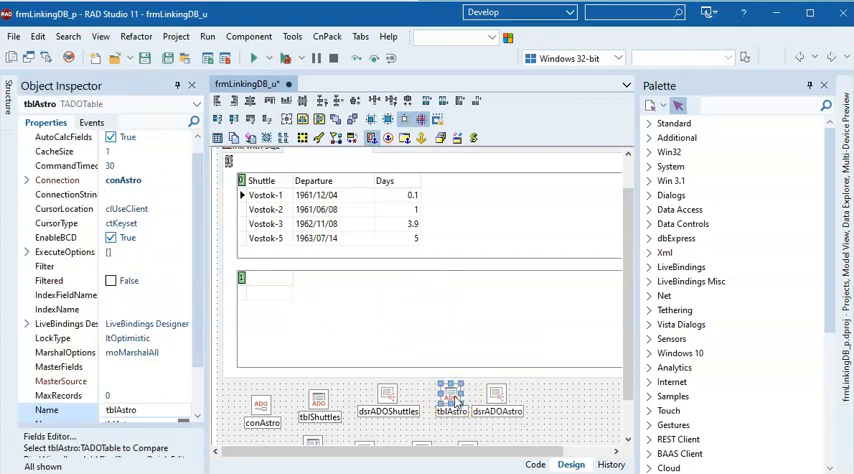
Try setting tblAstro Active to True, dismissing the missing TableName errors
scroll(up, 3)
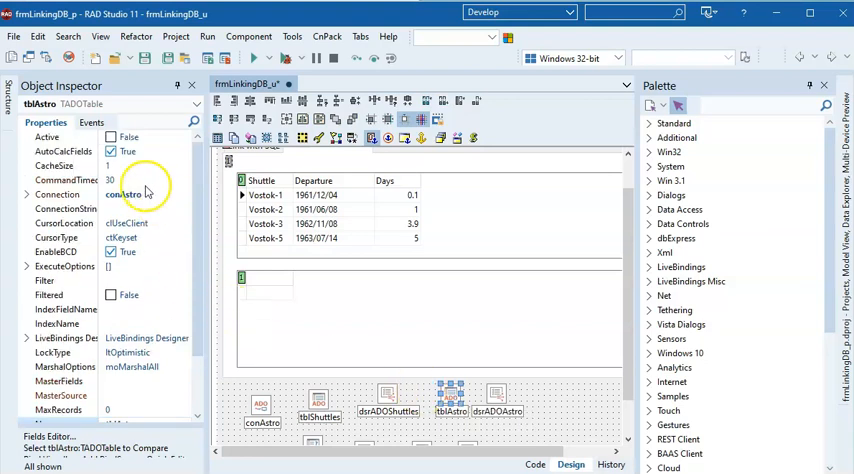
click(111, 137)
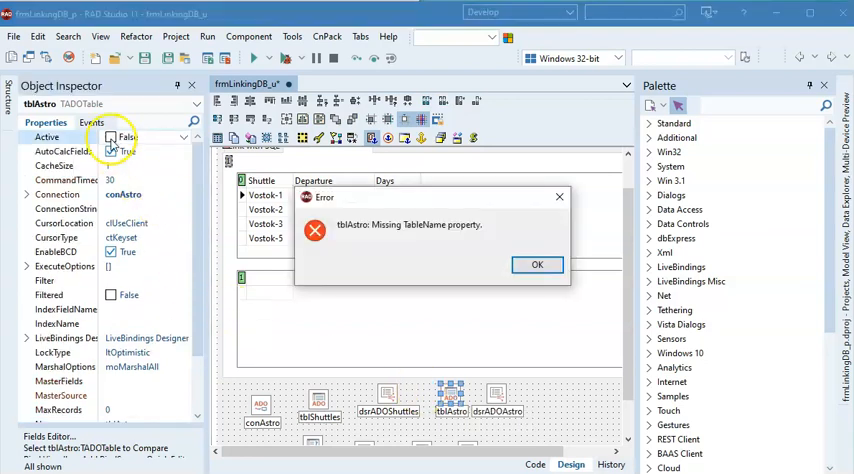
click(537, 264)
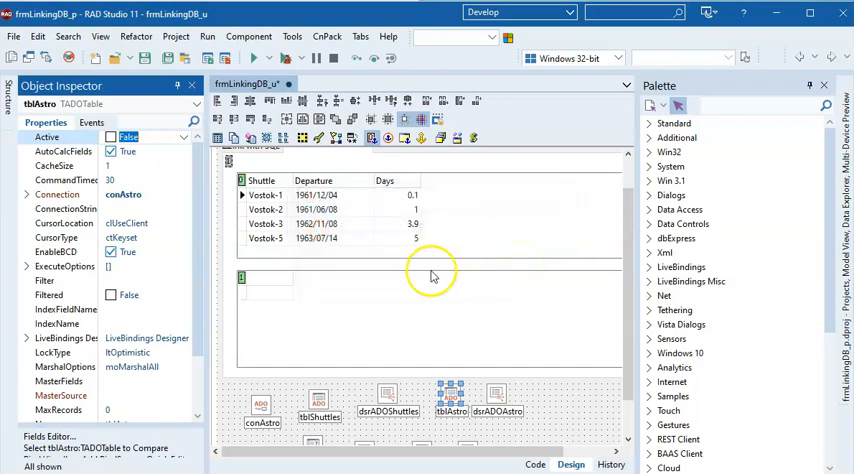
mouse_move(168, 323)
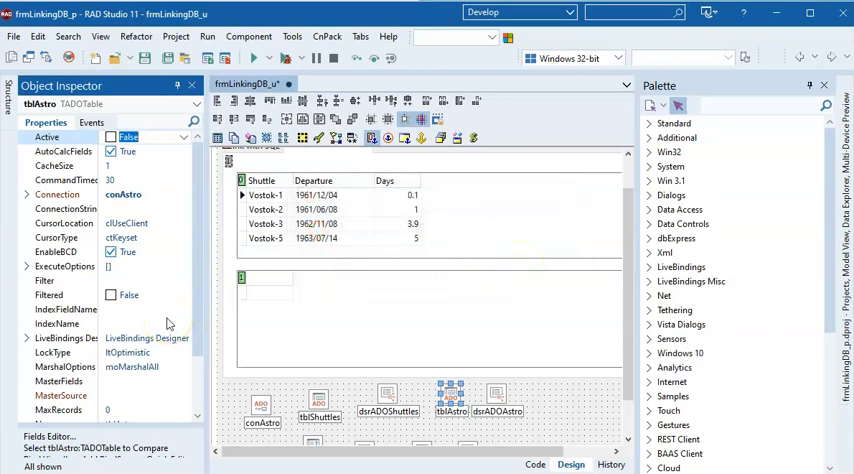
click(128, 136)
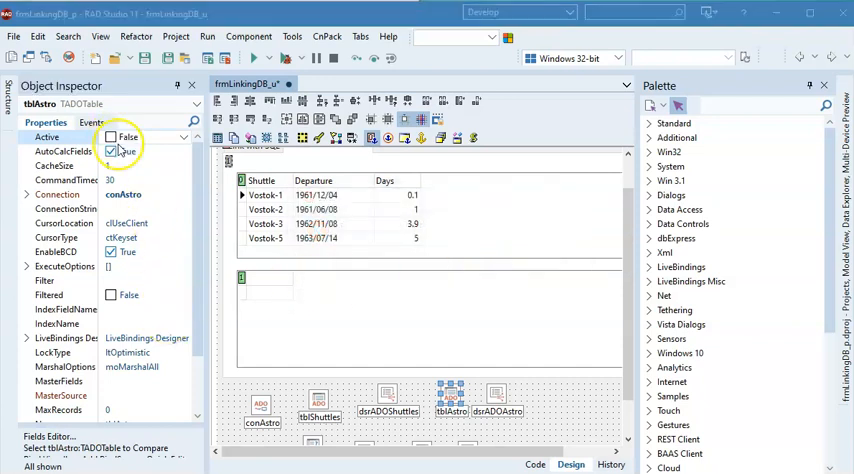
click(111, 151)
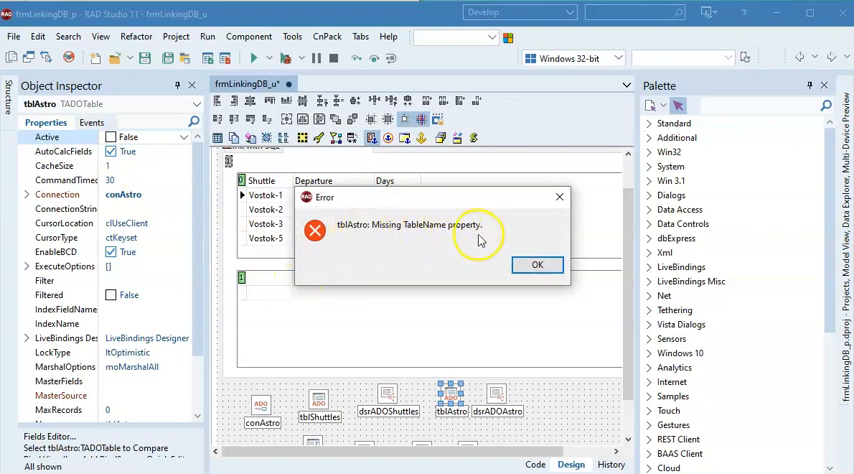
click(537, 264)
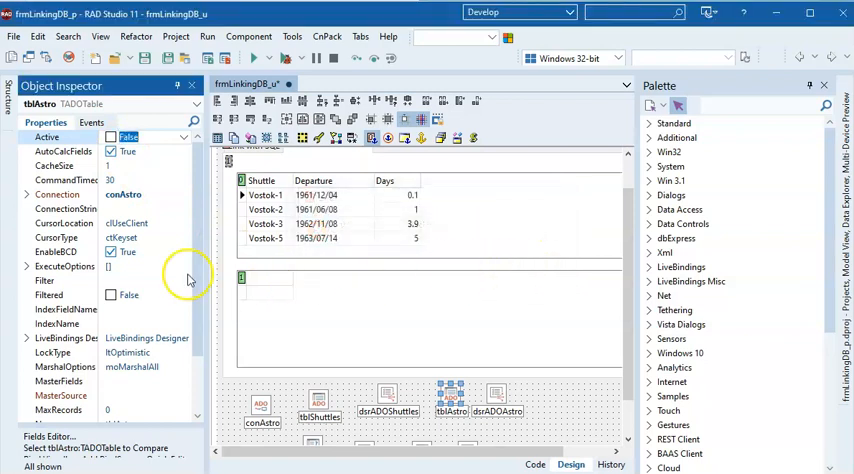
Collapse the side panels to enlarge the form area
scroll(down, 3)
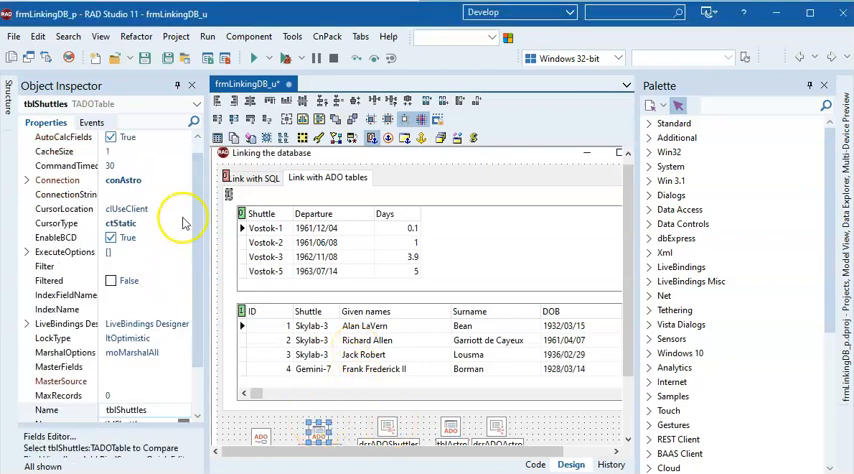
scroll(up, 3)
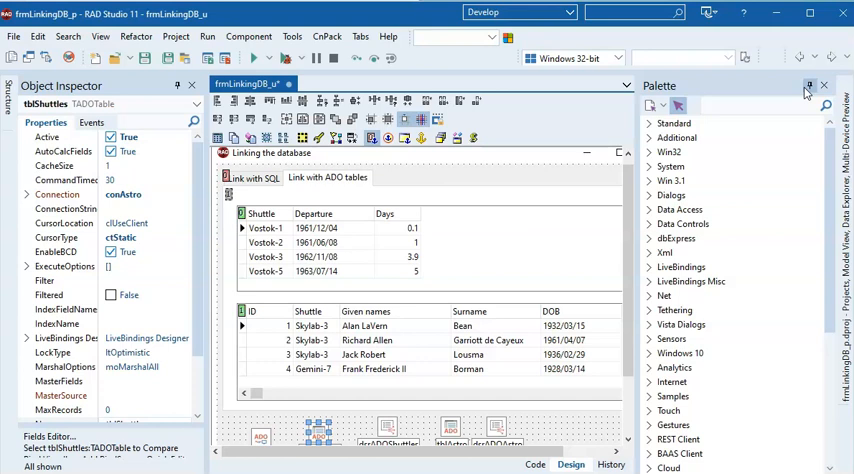
click(808, 85)
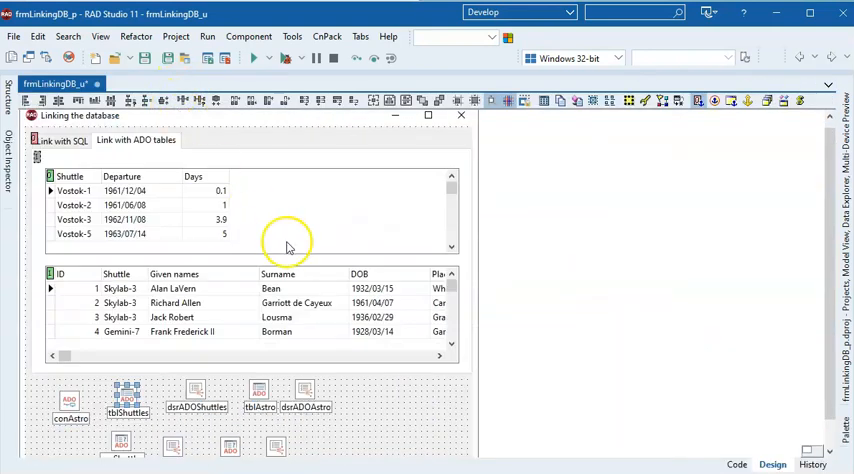
mouse_move(378, 405)
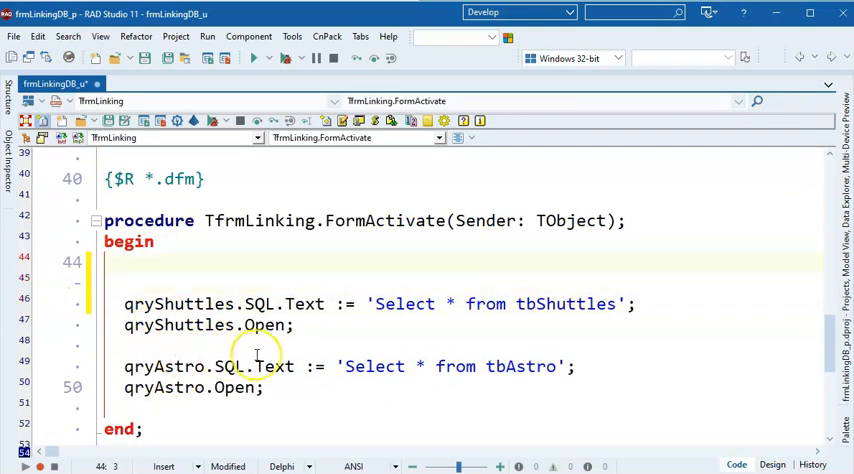
Add tblAstro.open at the start of FormActivate and begin the tblShuttles line
text(tbl)
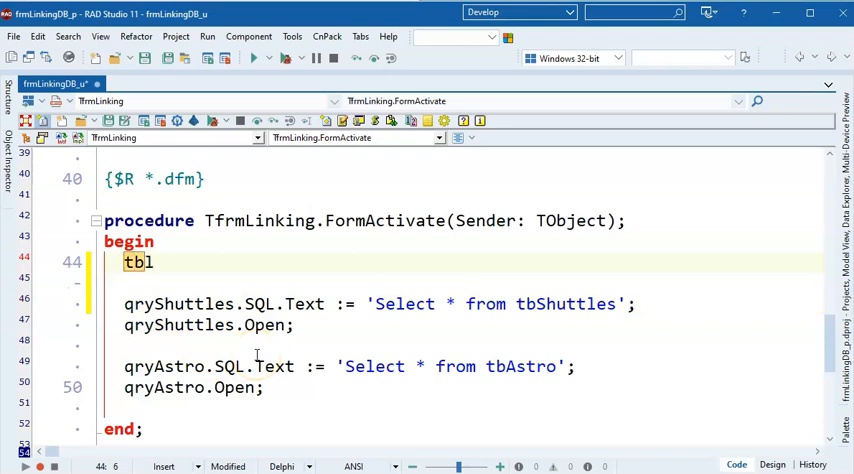
text(Astro)
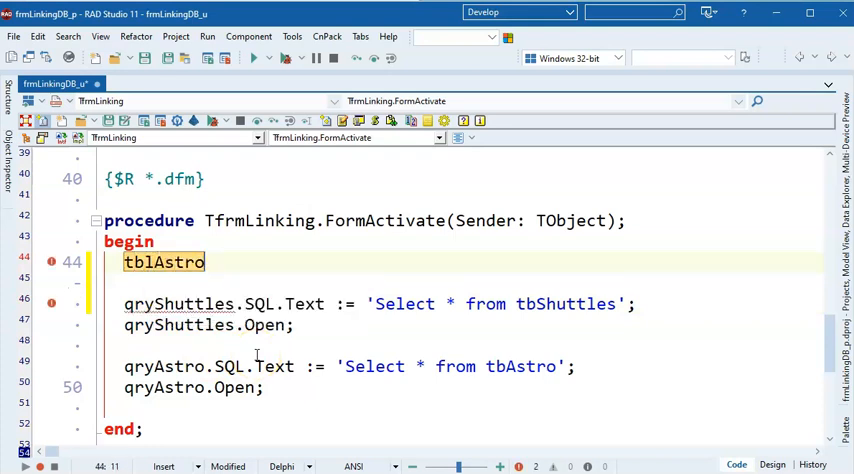
text(.open;)
click(464, 283)
text(tblShuttles)
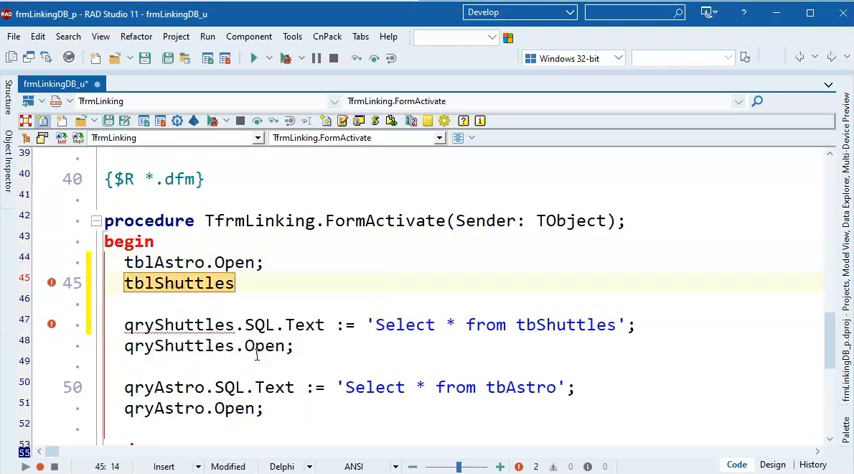
text(.)
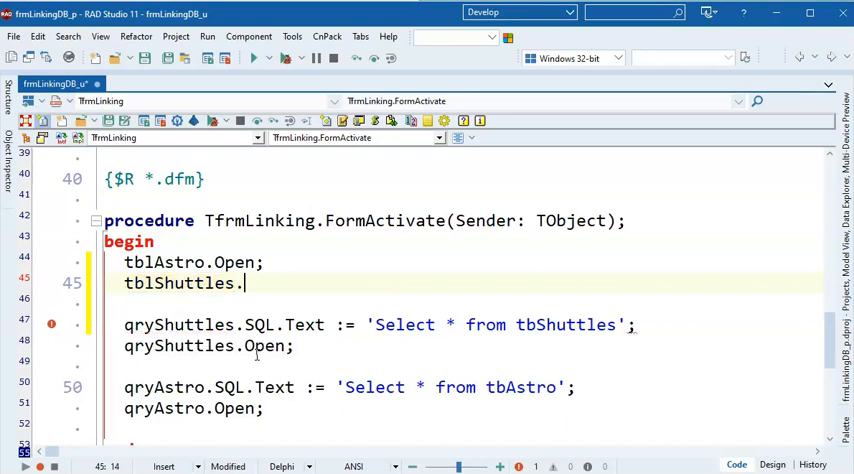